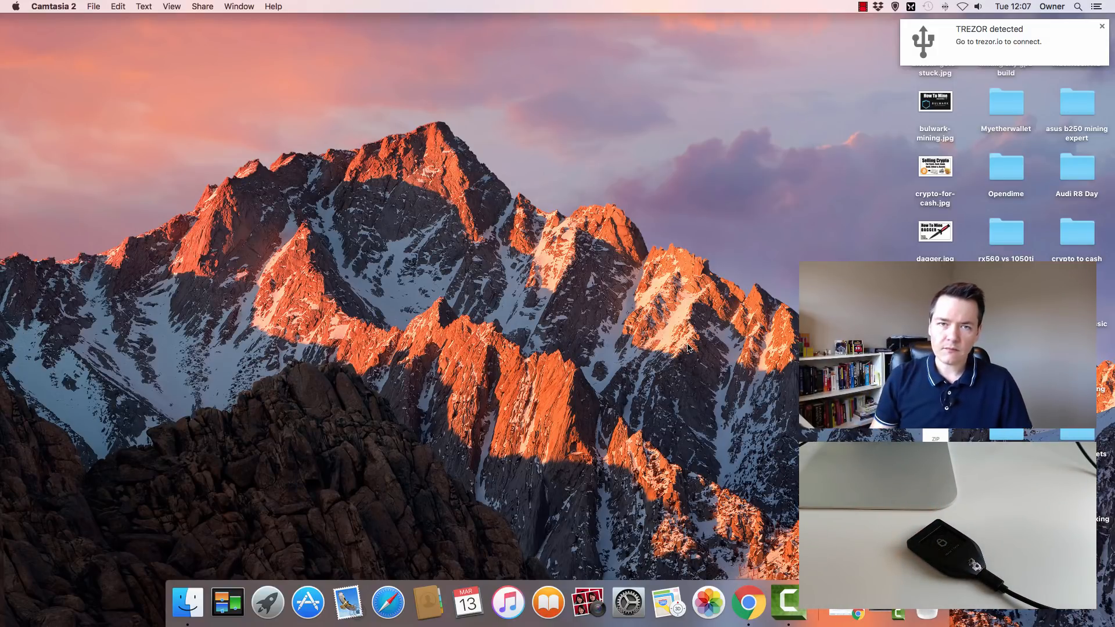
mouse_move(748, 602)
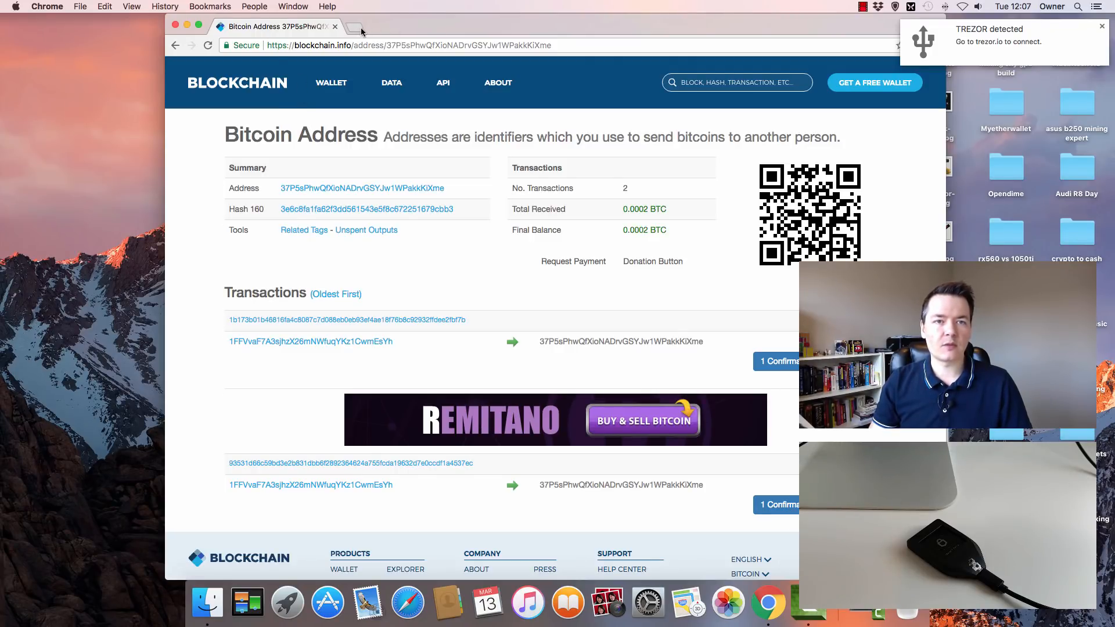
Load beta-wallet.trezor.io in a new Chrome tab to show the TREZOR Bitcoin account.
click(352, 26)
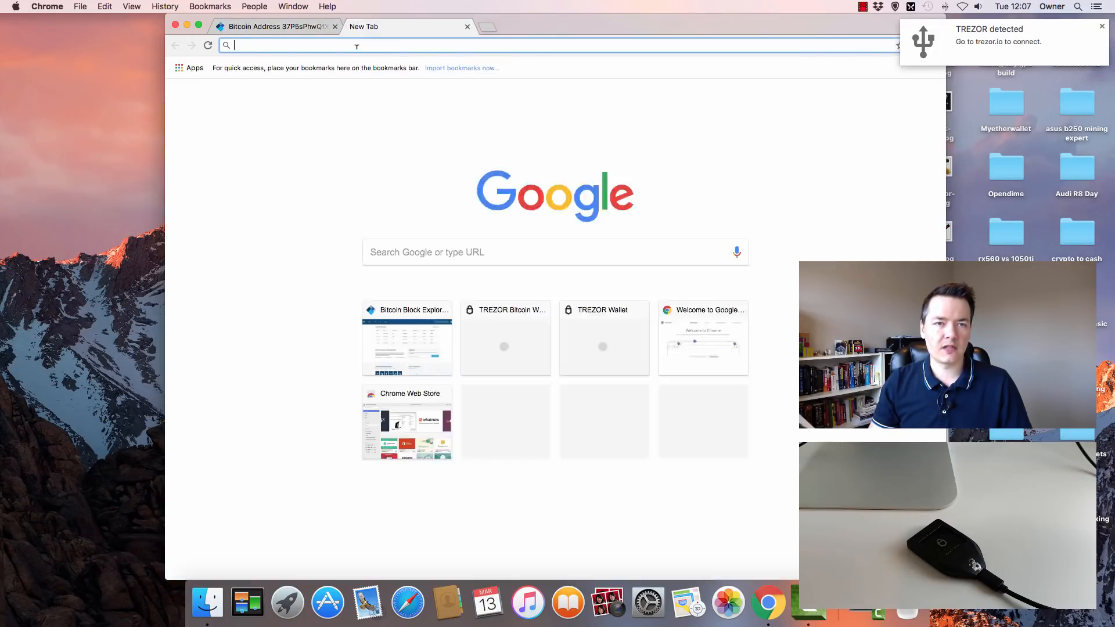
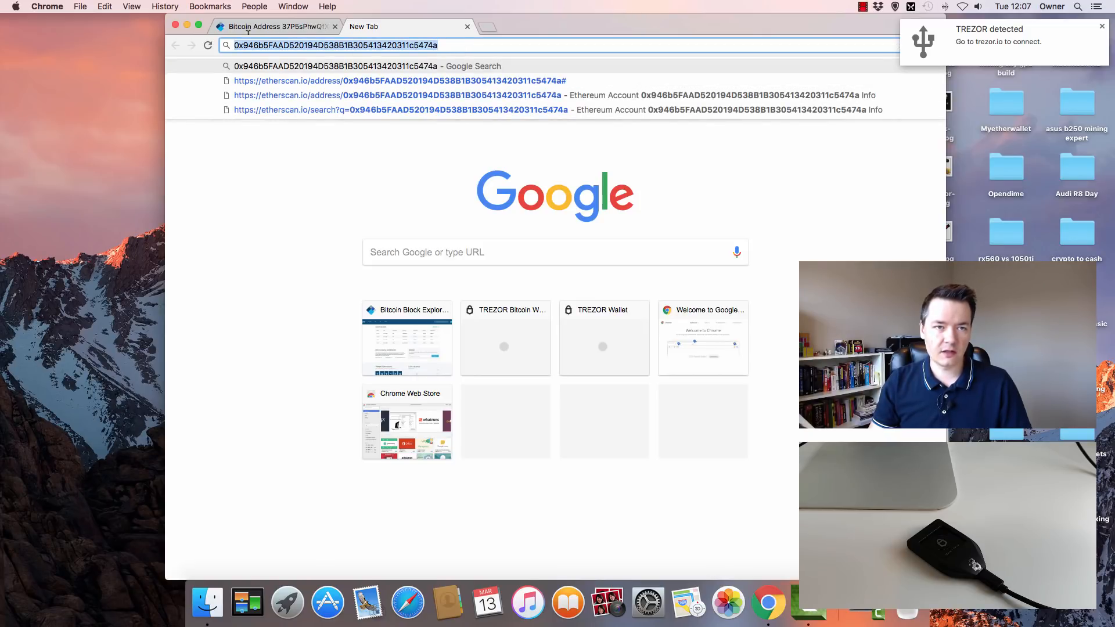
text(beta-wallet.trezor.io)
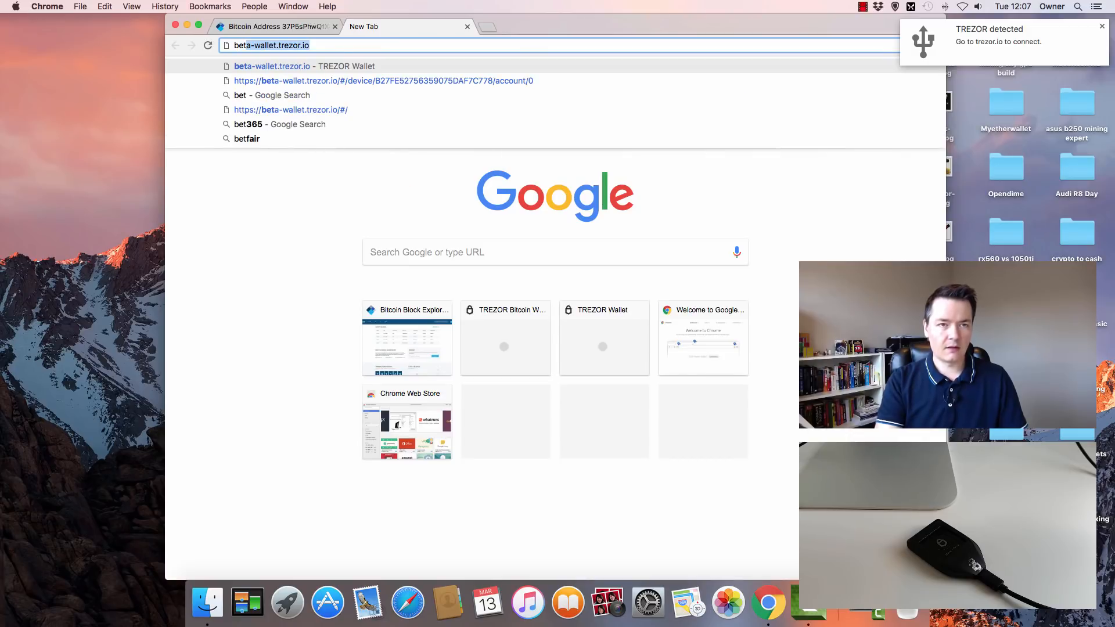
text(beta-wallet.trezor.io)
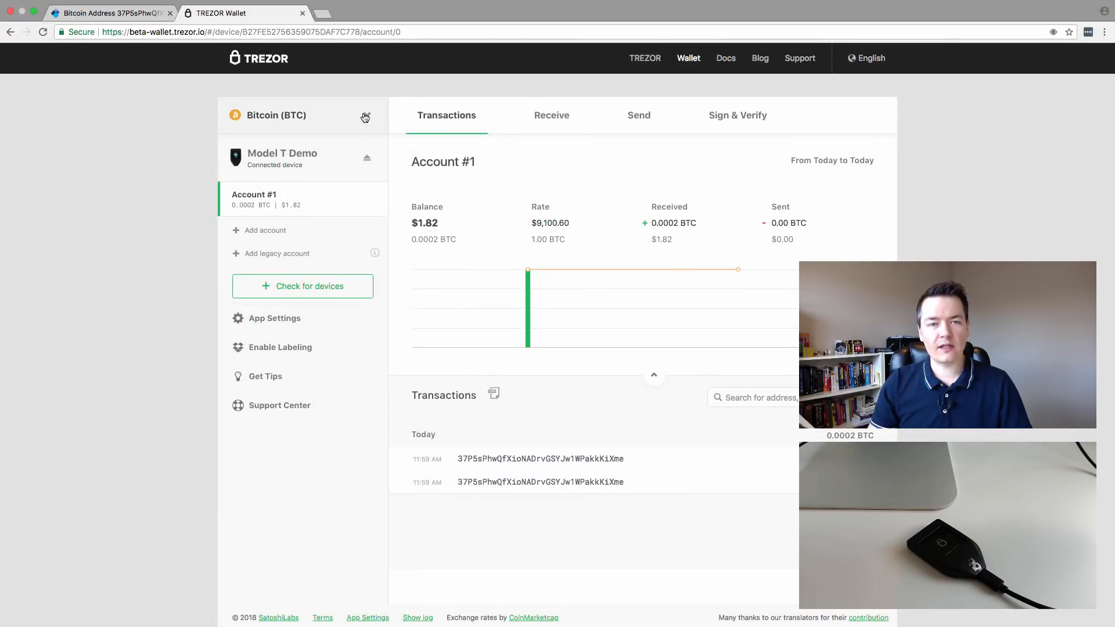
Change the TREZOR Wallet coin from Bitcoin (BTC) to Ethereum (ETH).
click(367, 115)
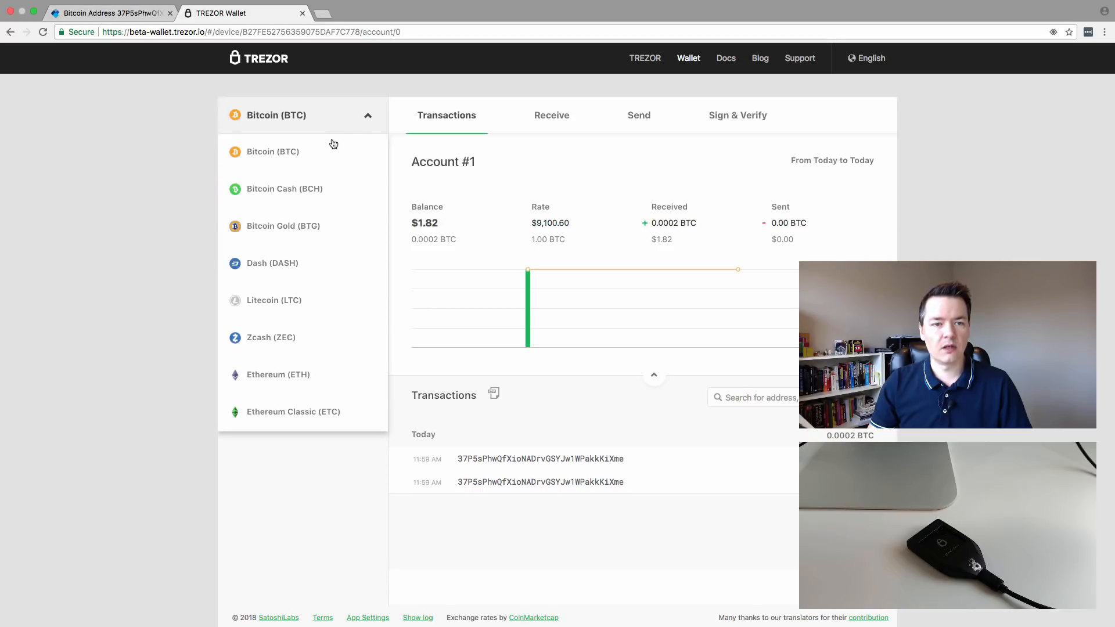
mouse_move(288, 336)
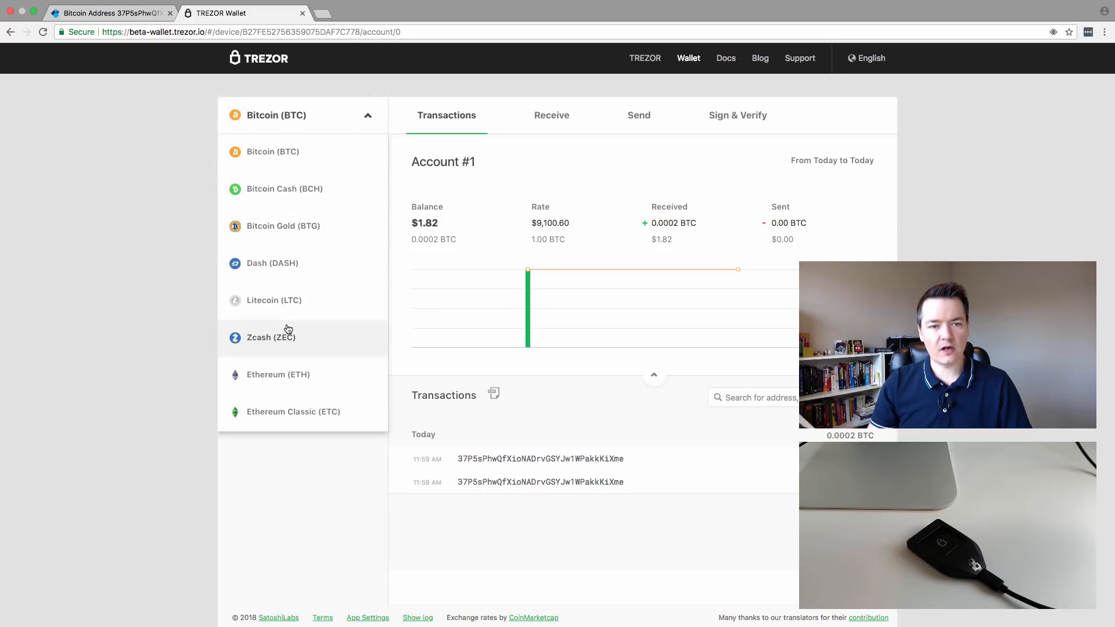
mouse_move(279, 375)
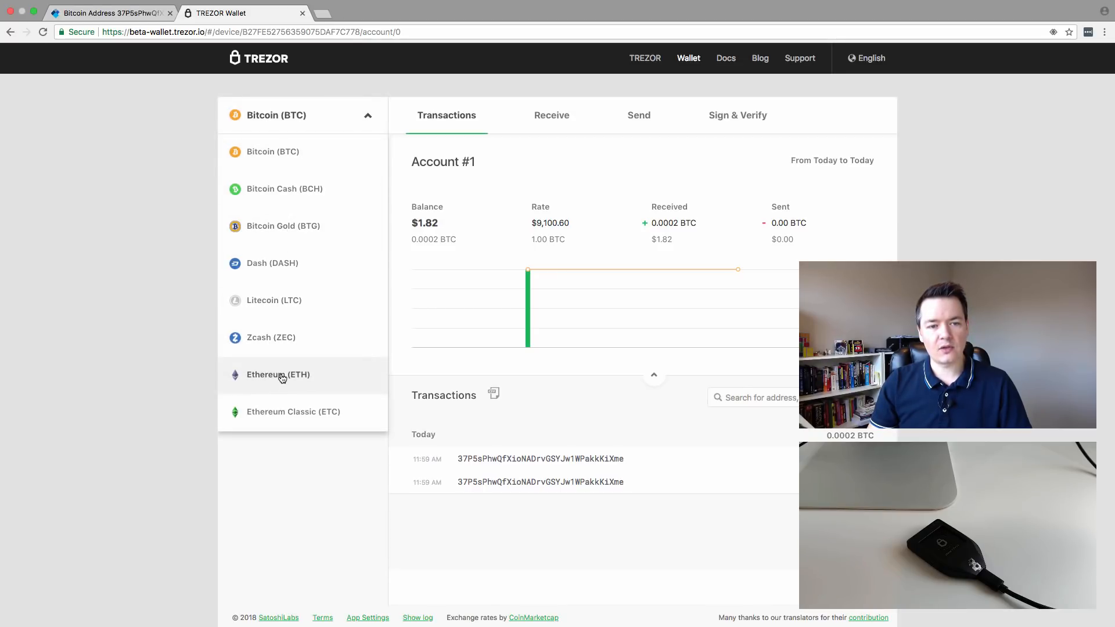
click(278, 374)
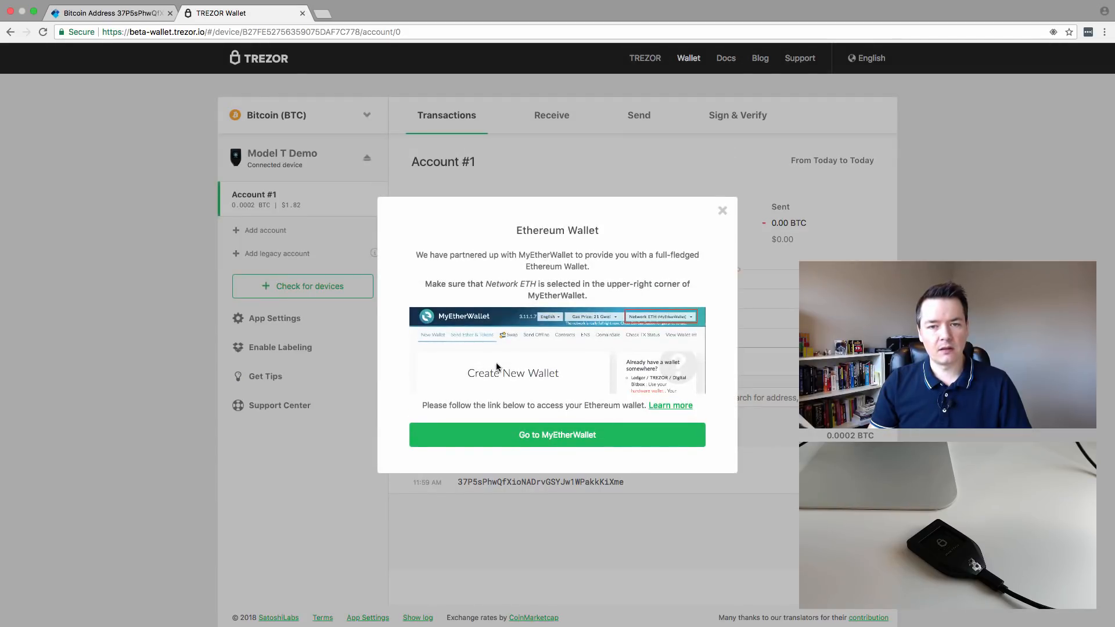
mouse_move(517, 273)
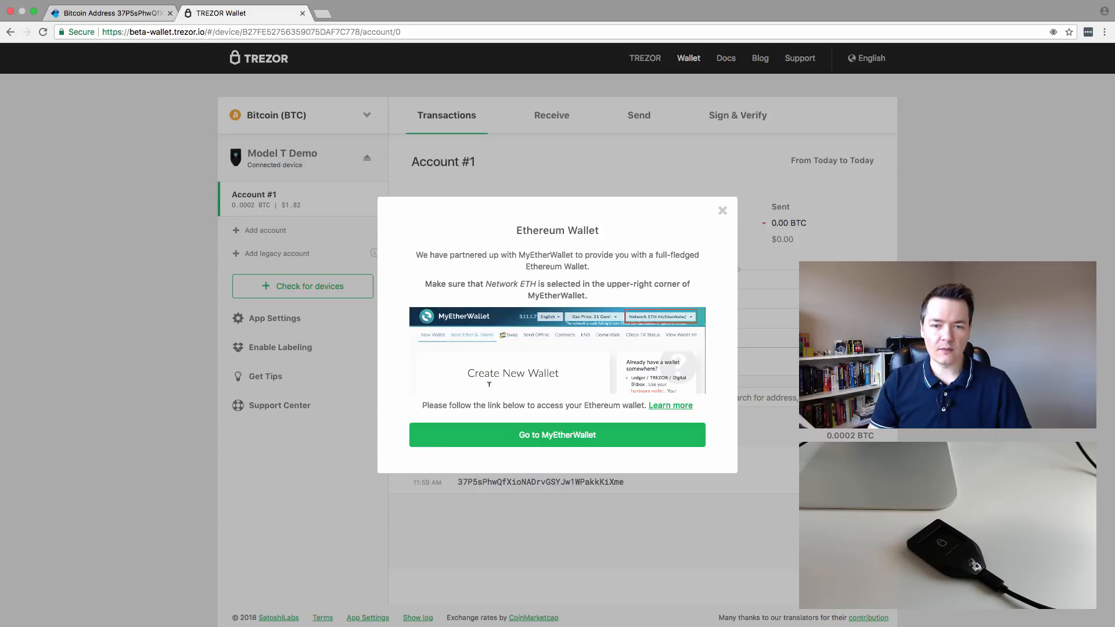
mouse_move(556, 434)
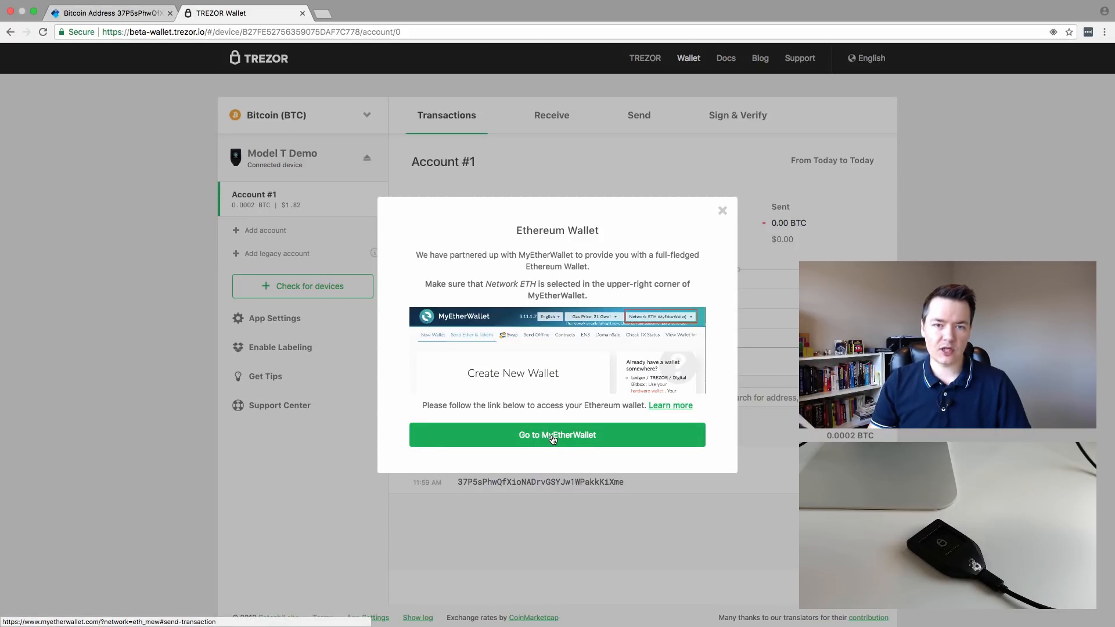
Continue from the Ethereum Wallet notice to MyEtherWallet's Send Ether & Tokens page.
click(557, 435)
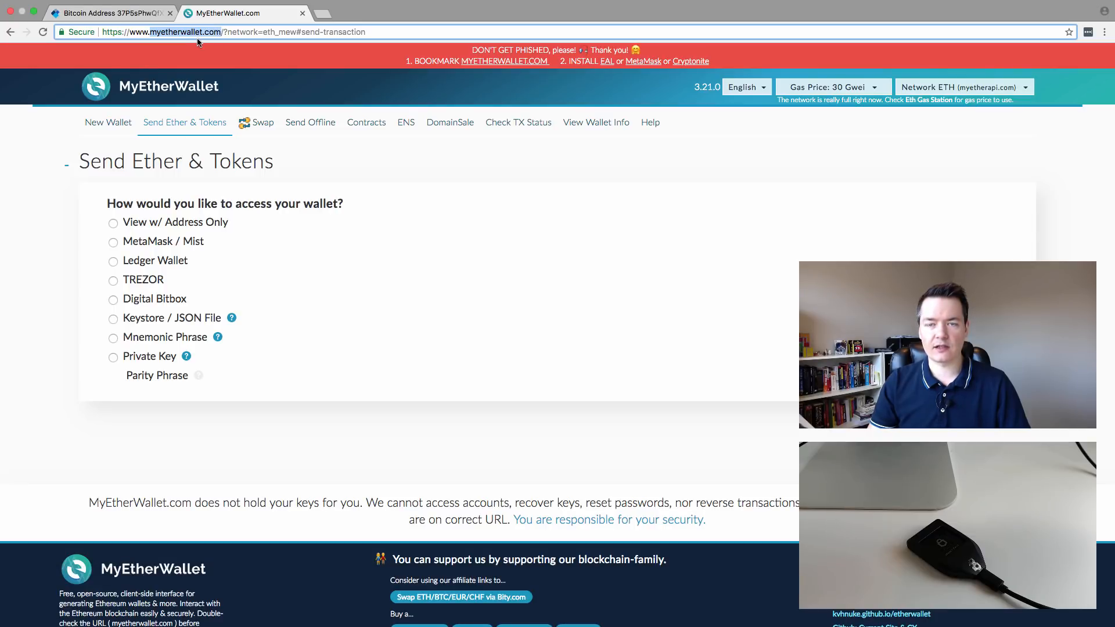
mouse_move(330, 76)
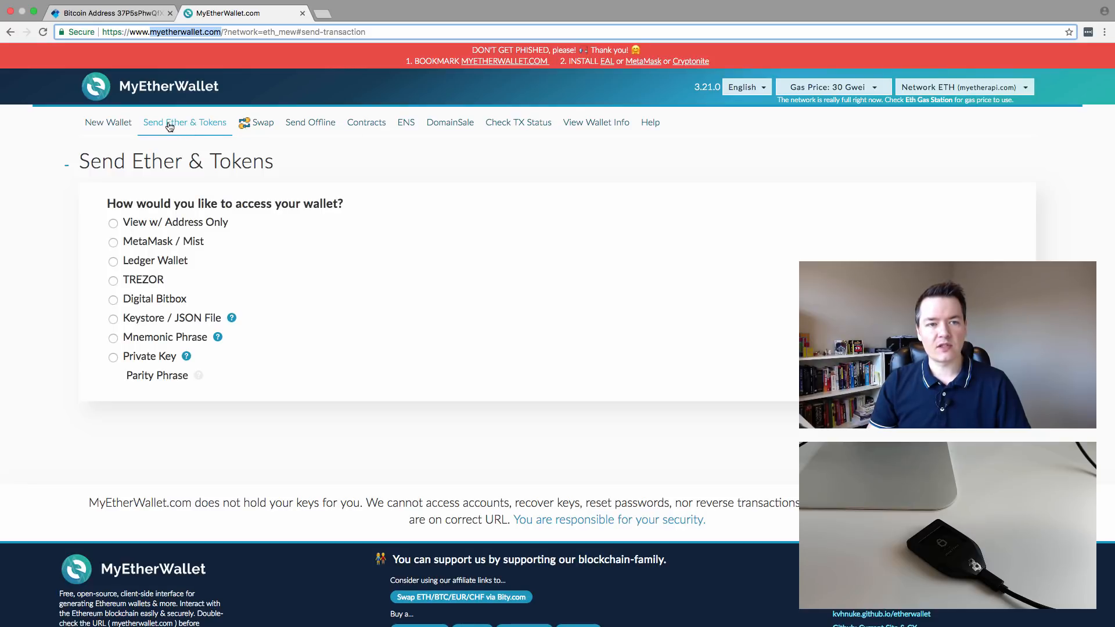
mouse_move(199, 128)
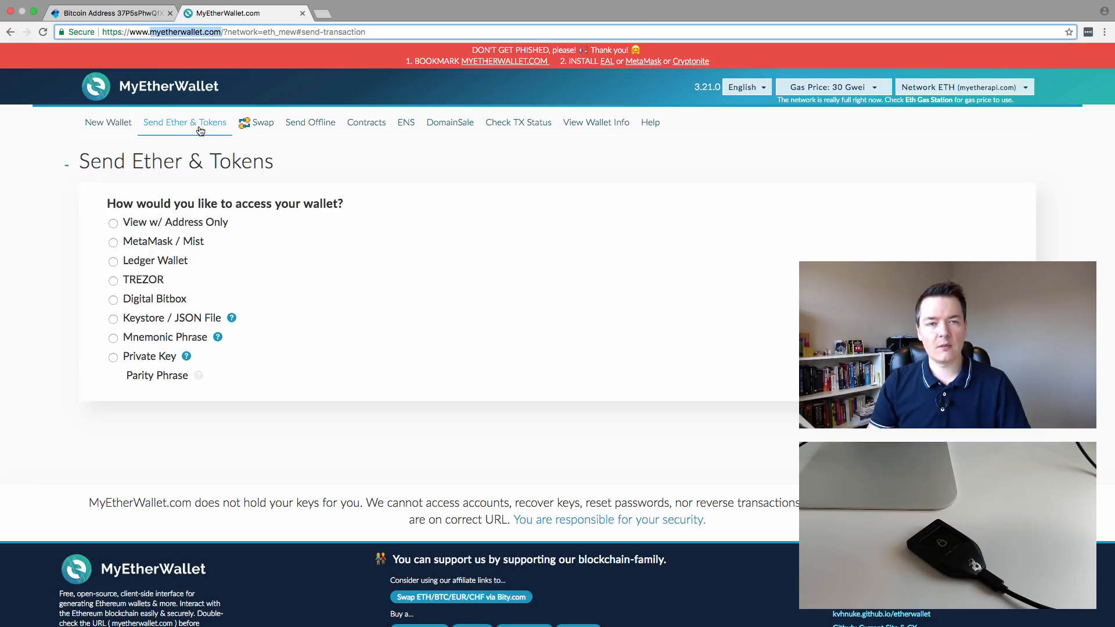
mouse_move(715, 177)
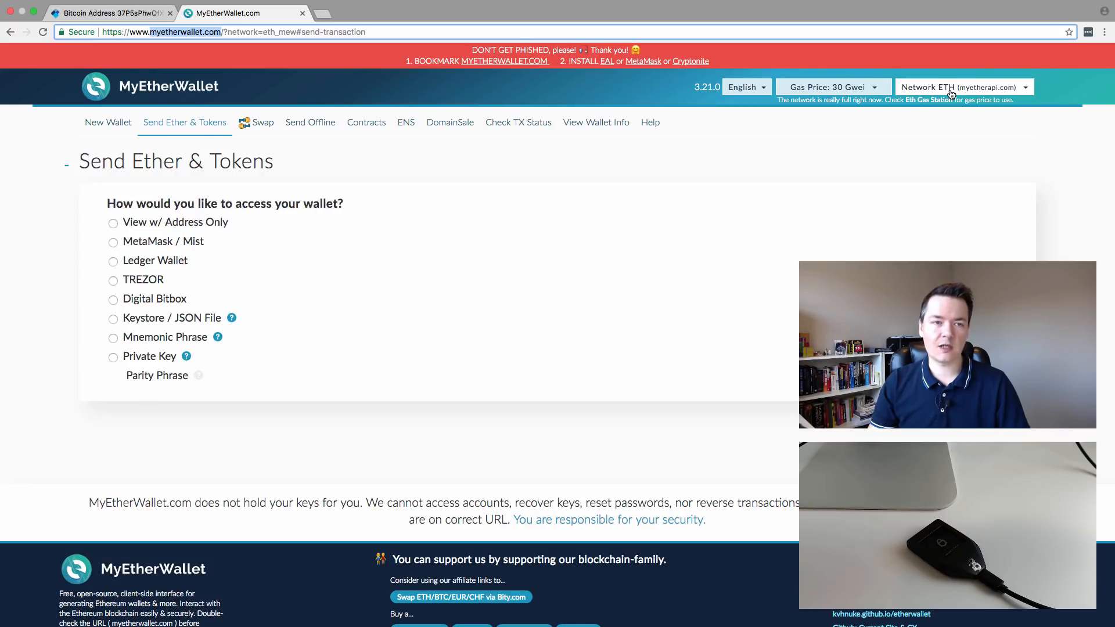
mouse_move(775, 105)
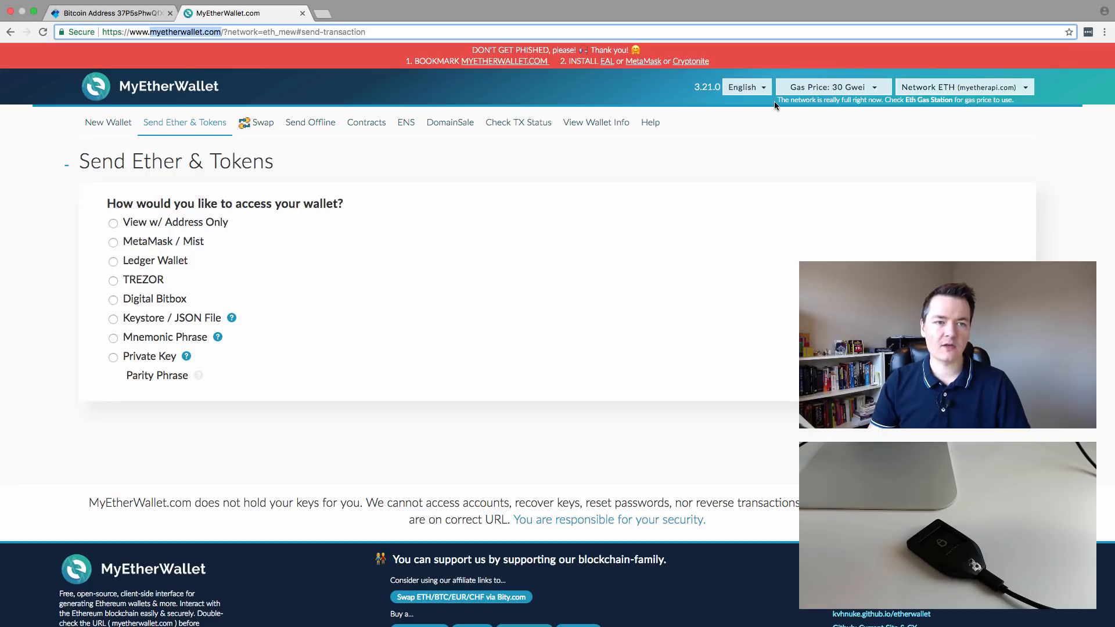
mouse_move(174, 199)
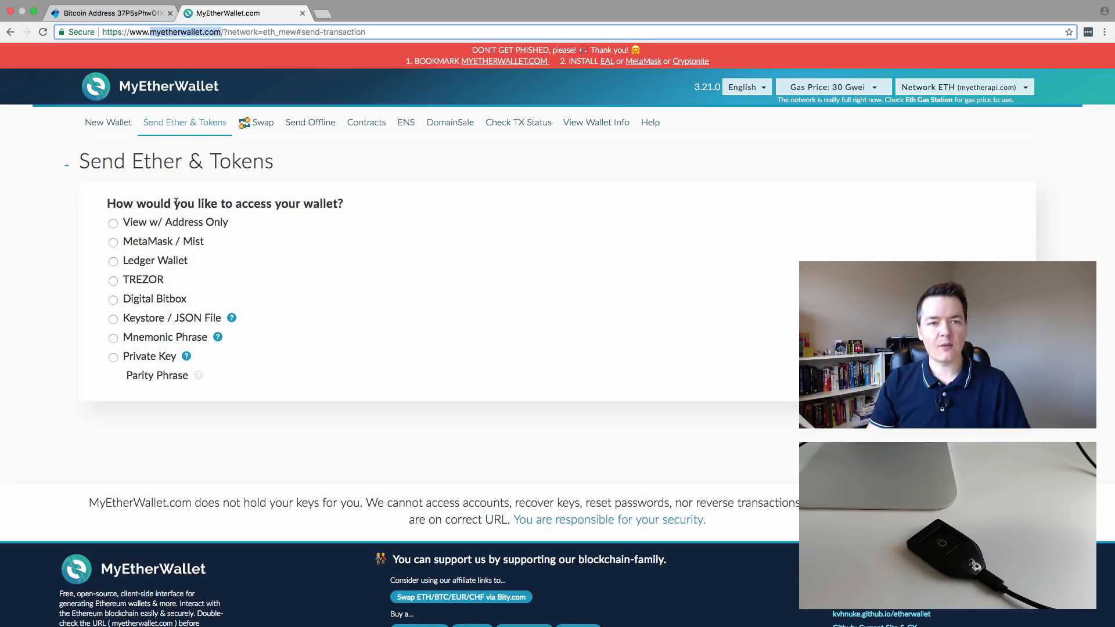
mouse_move(223, 245)
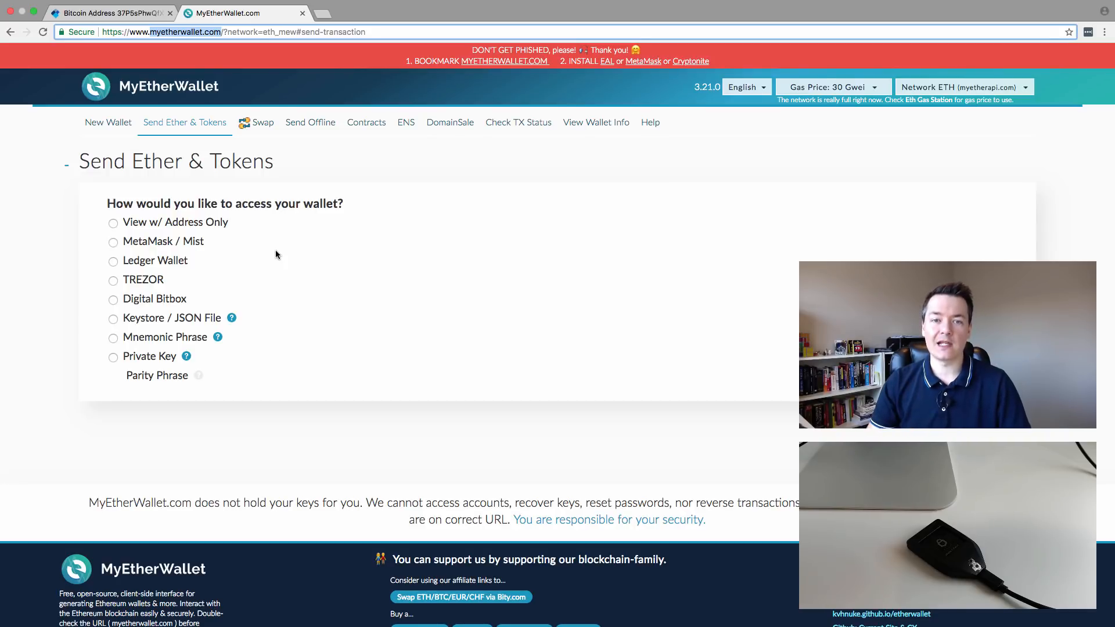
mouse_move(112, 283)
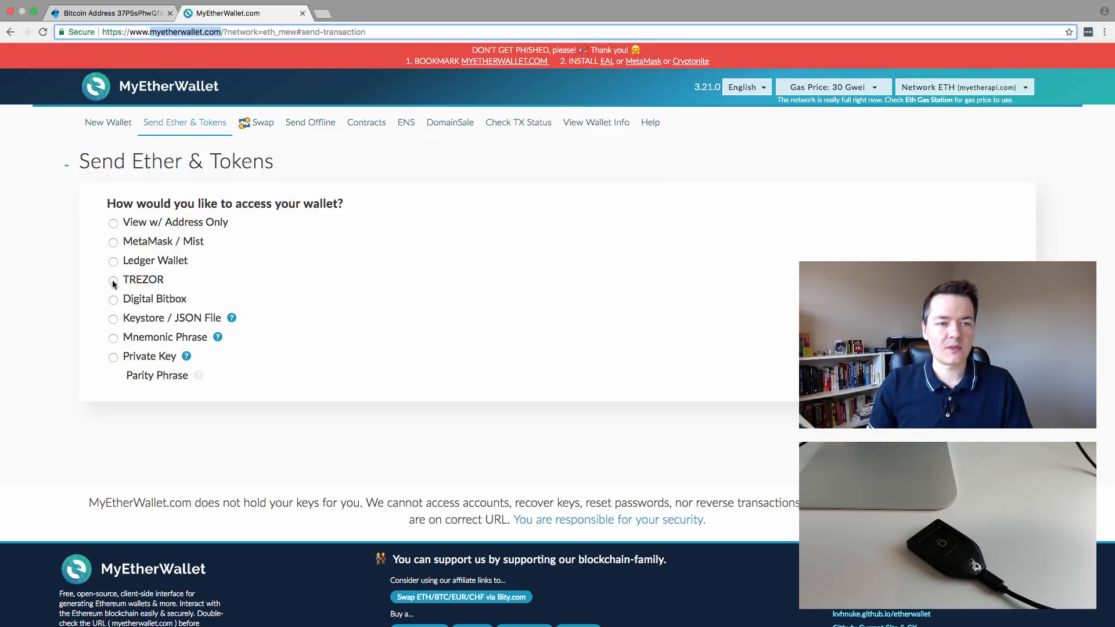
Choose TREZOR as the wallet access method and connect, bringing up the Export public key popup.
click(113, 280)
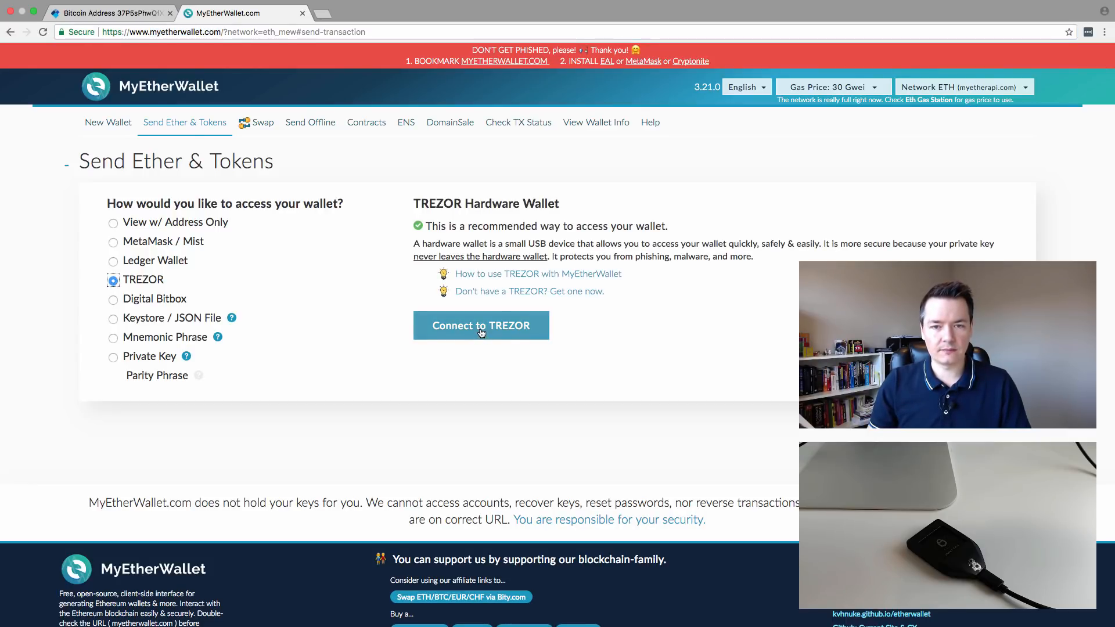
click(481, 325)
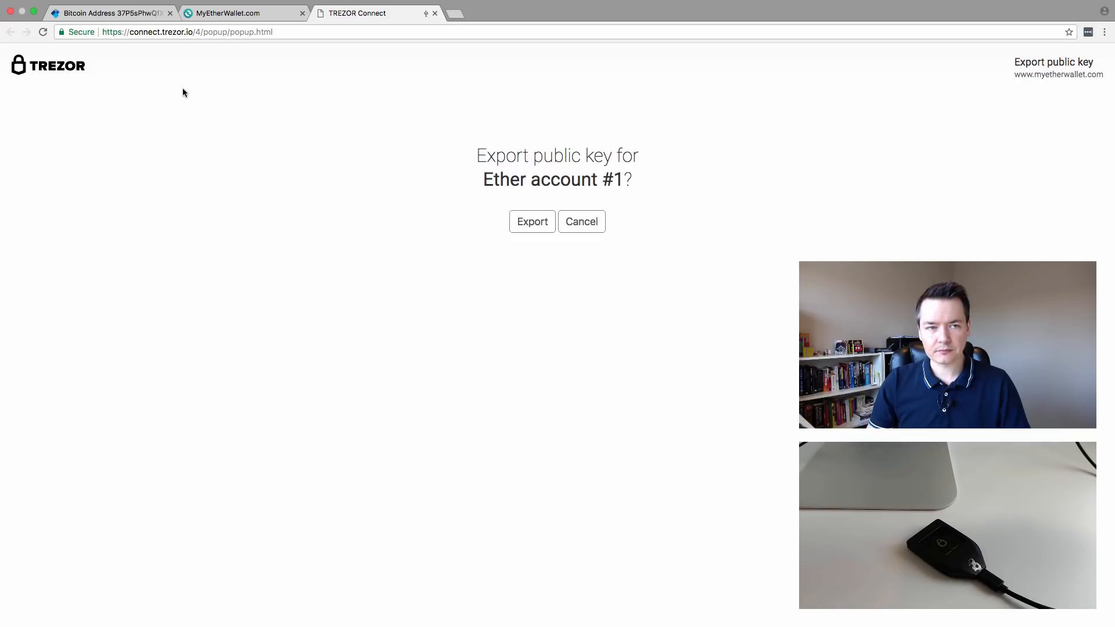
mouse_move(552, 258)
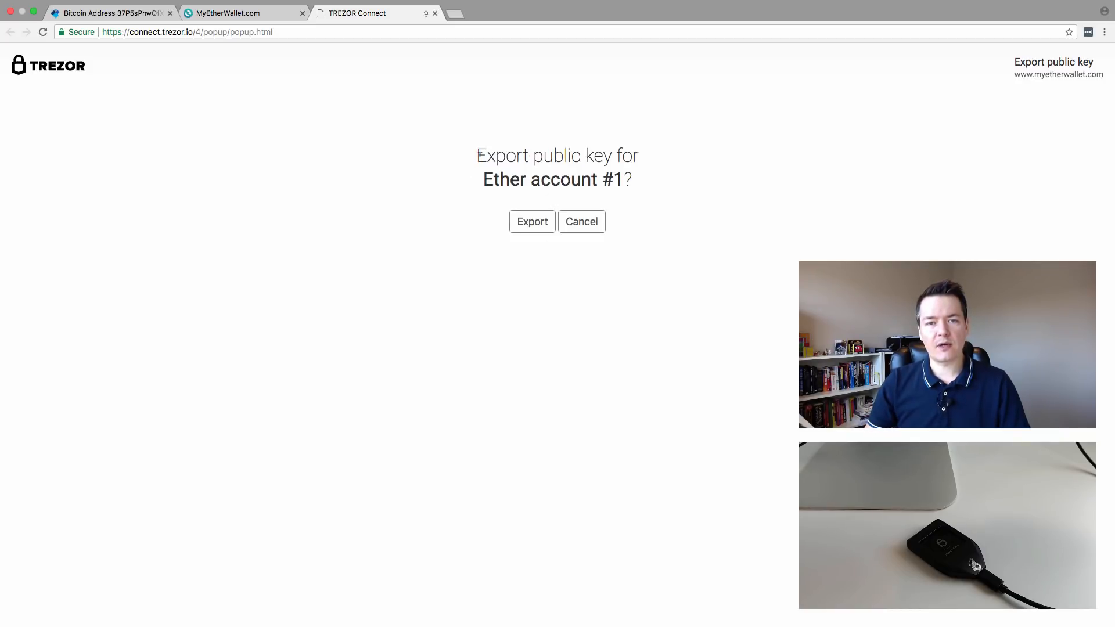
double_click(541, 155)
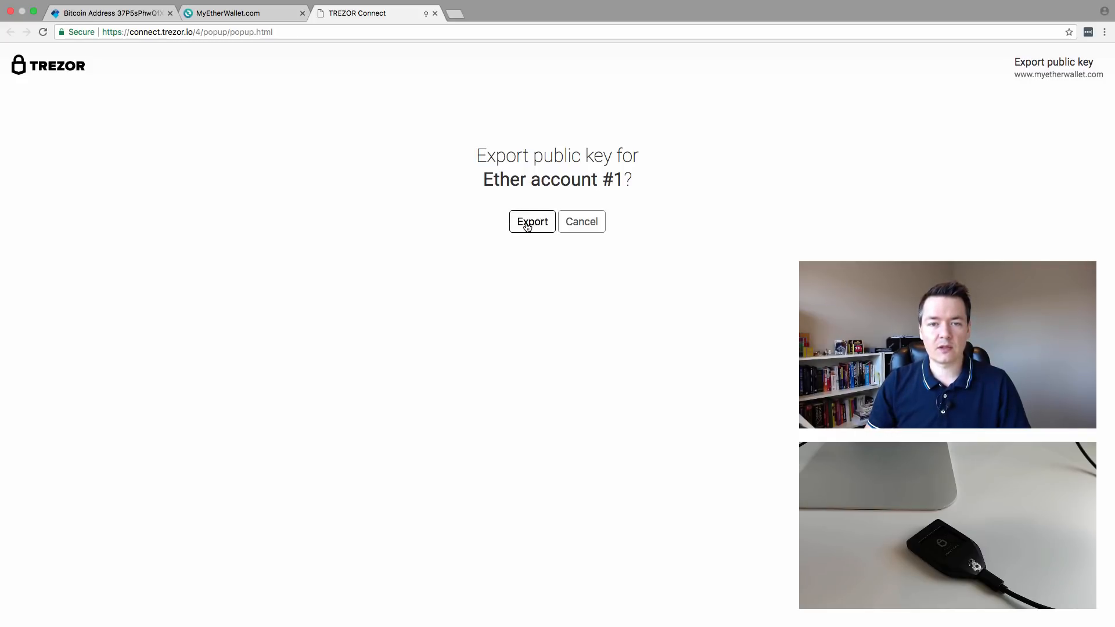
Approve the public key export and pick the first address holding 0.099517 ETH.
click(531, 221)
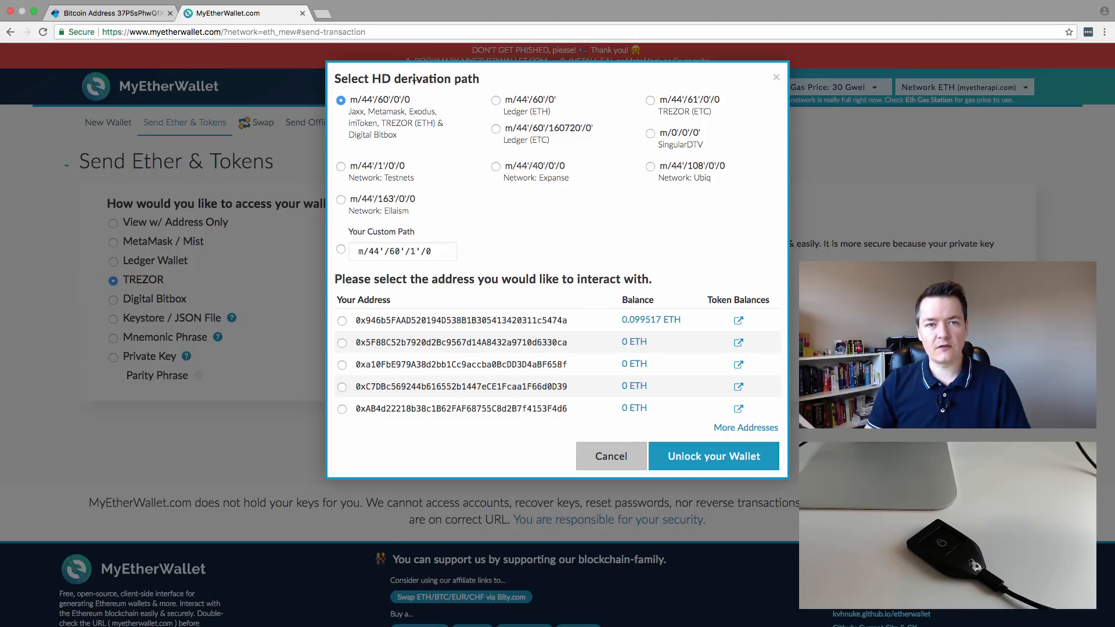
mouse_move(364, 175)
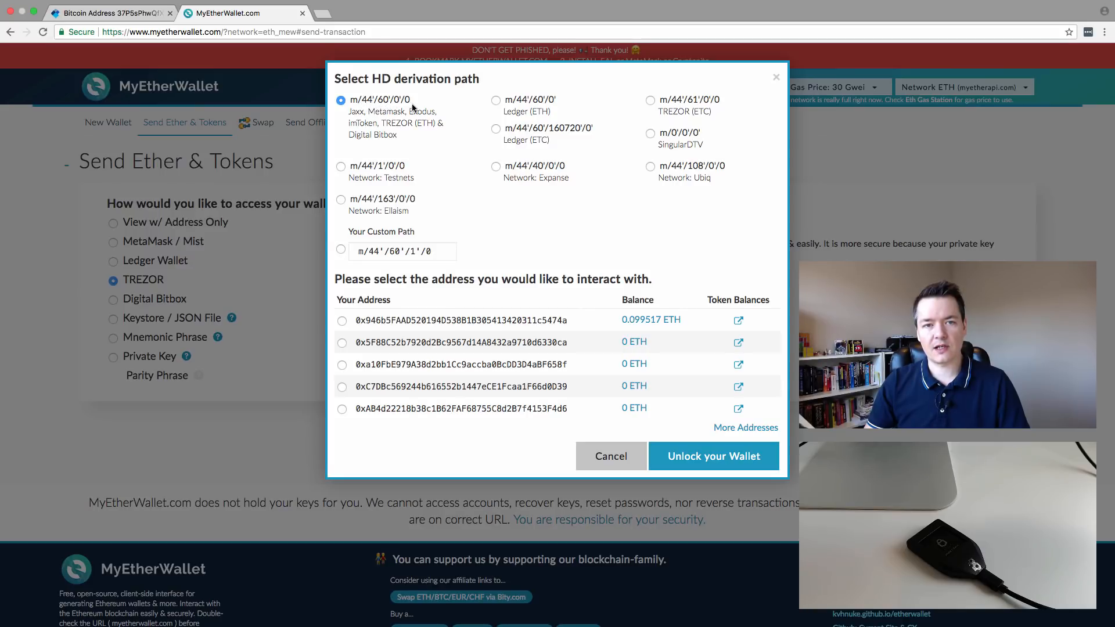
mouse_move(411, 128)
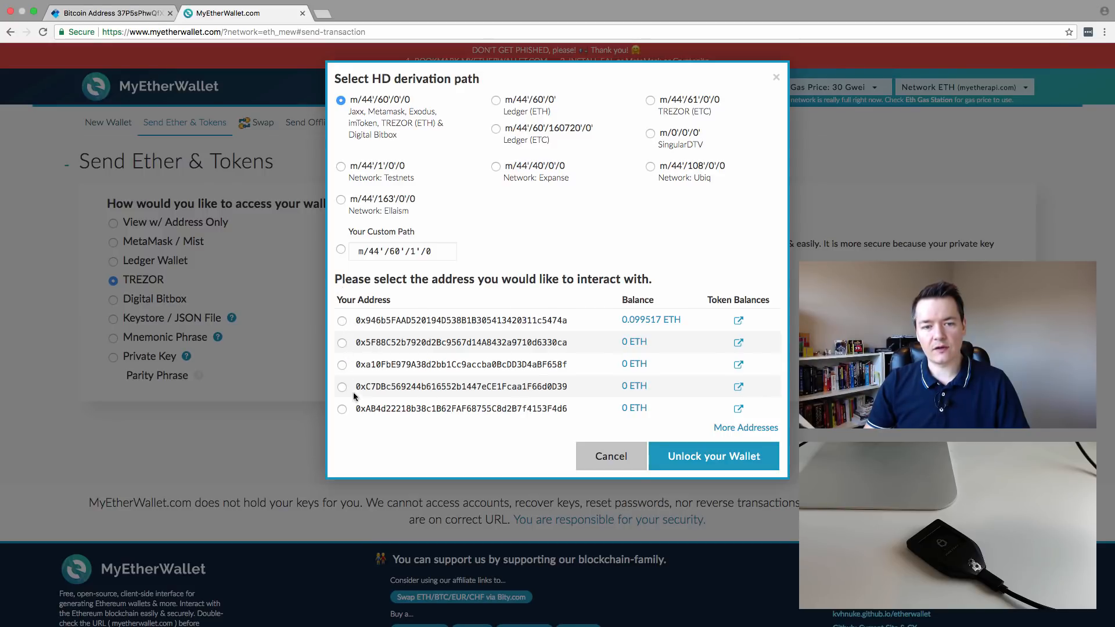
mouse_move(518, 327)
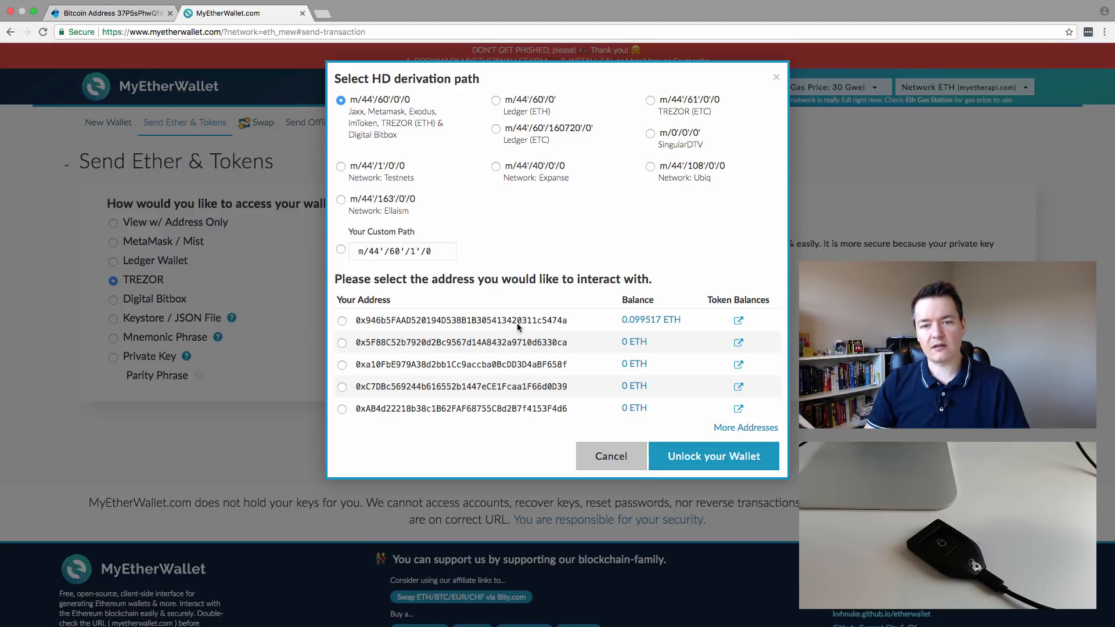
mouse_move(517, 364)
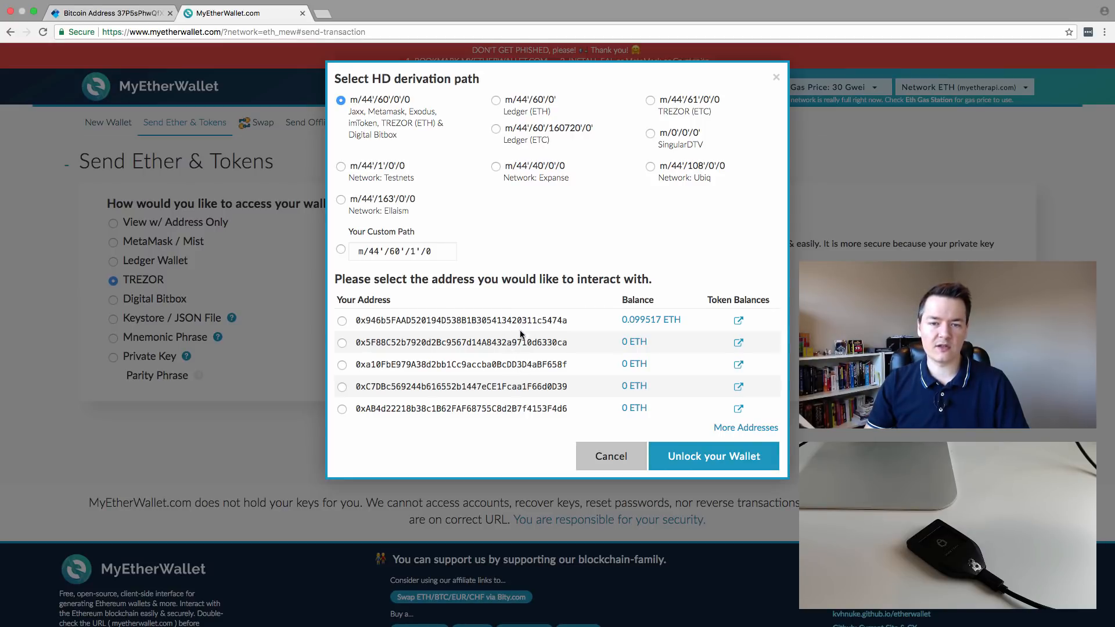
mouse_move(518, 367)
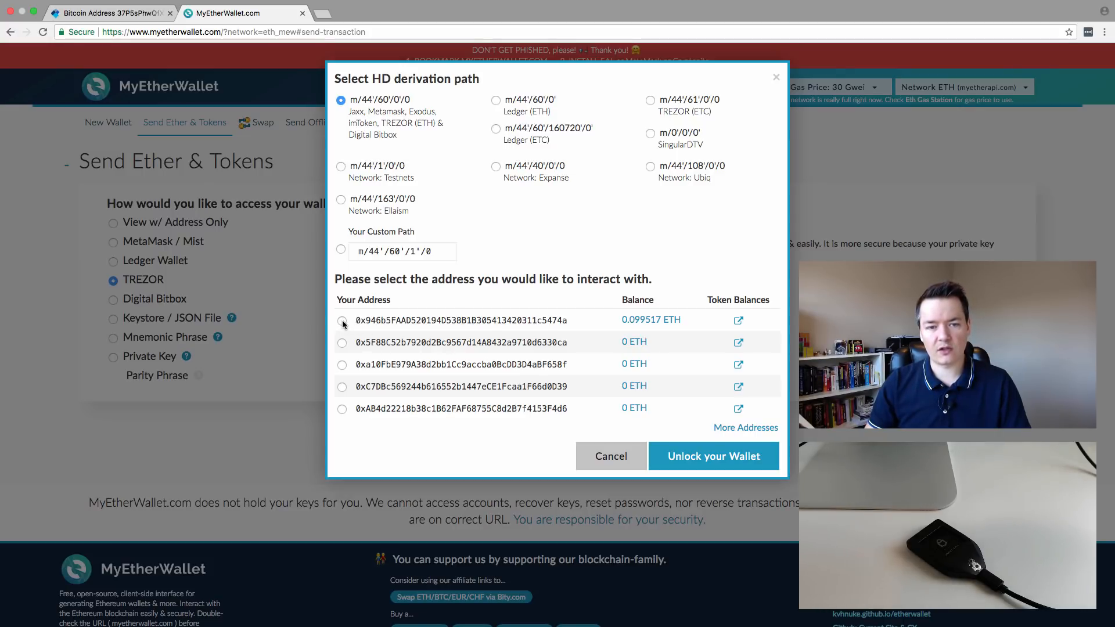
click(342, 320)
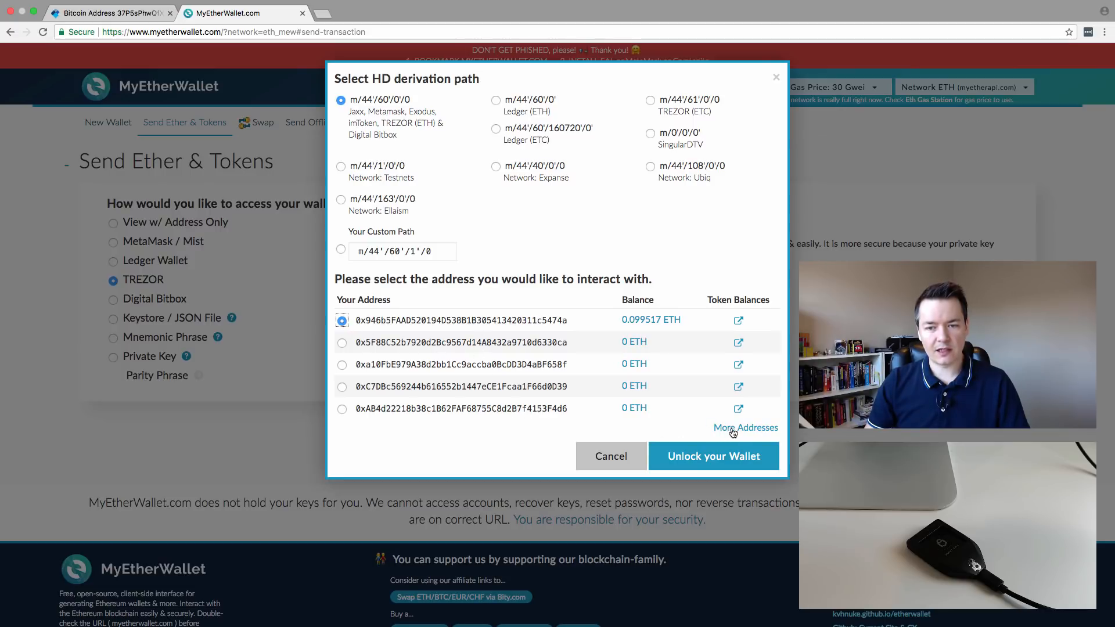
mouse_move(538, 403)
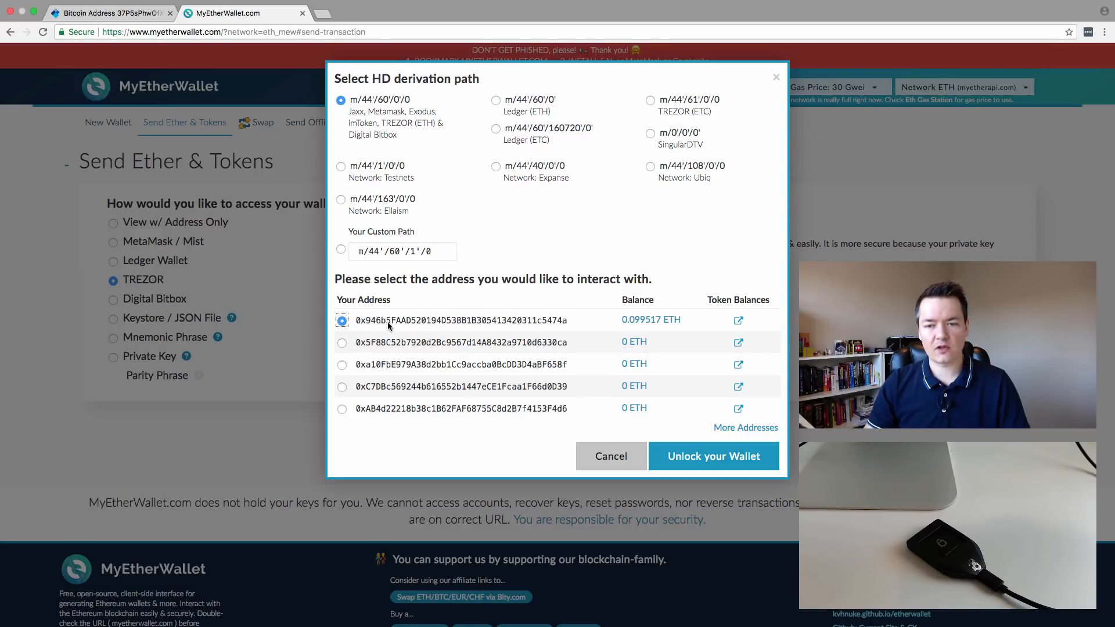
mouse_move(713, 456)
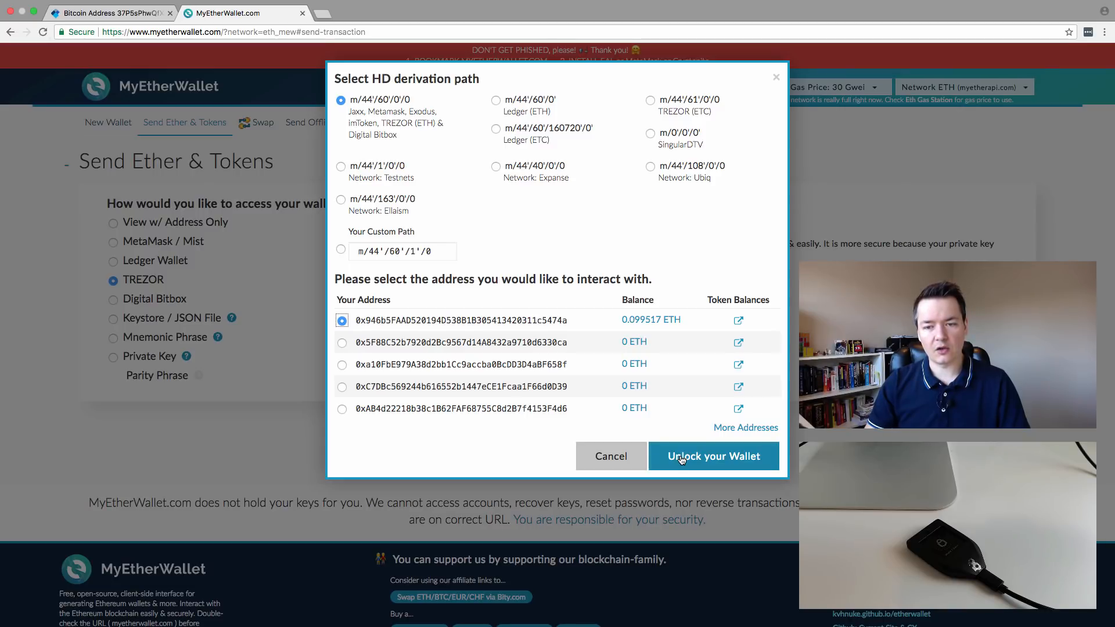
mouse_move(639, 323)
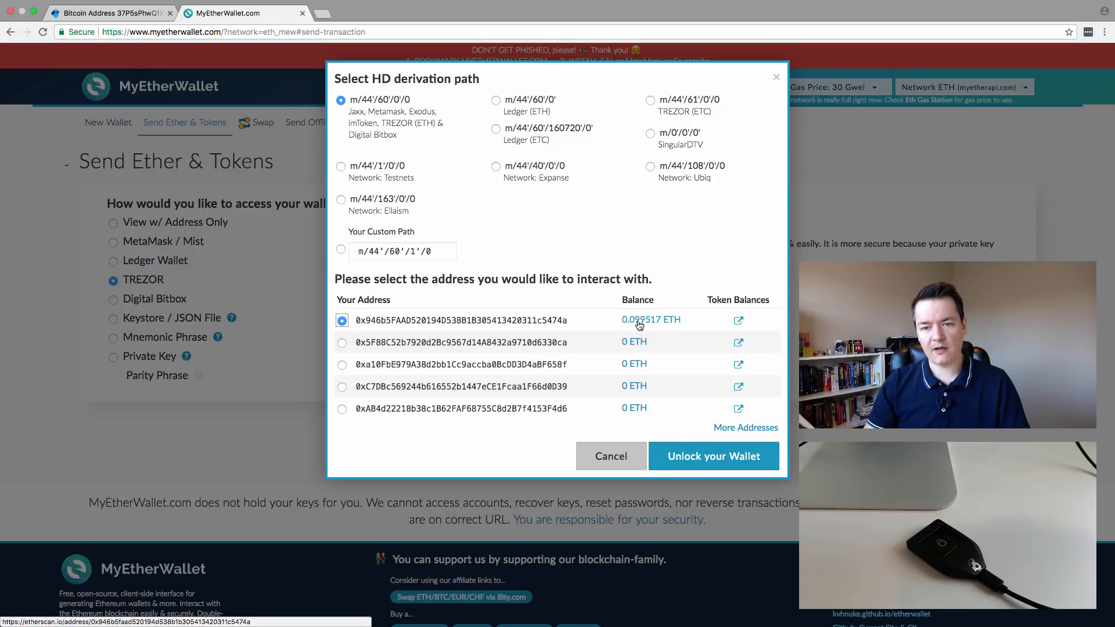
mouse_move(713, 456)
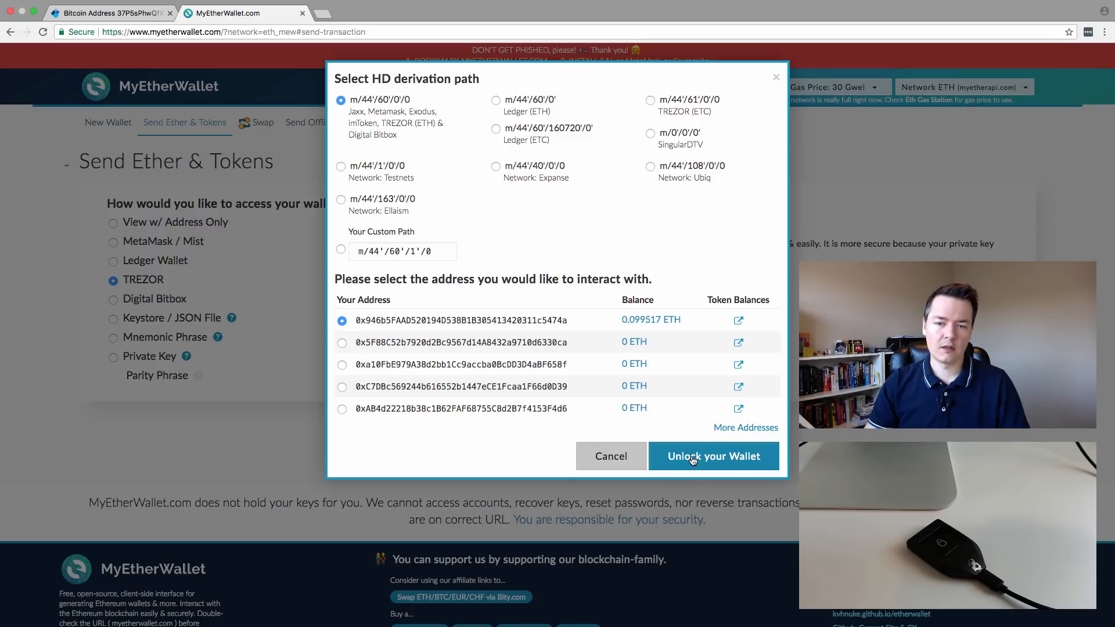
Unlock the TREZOR wallet and select its account address for copying.
click(713, 456)
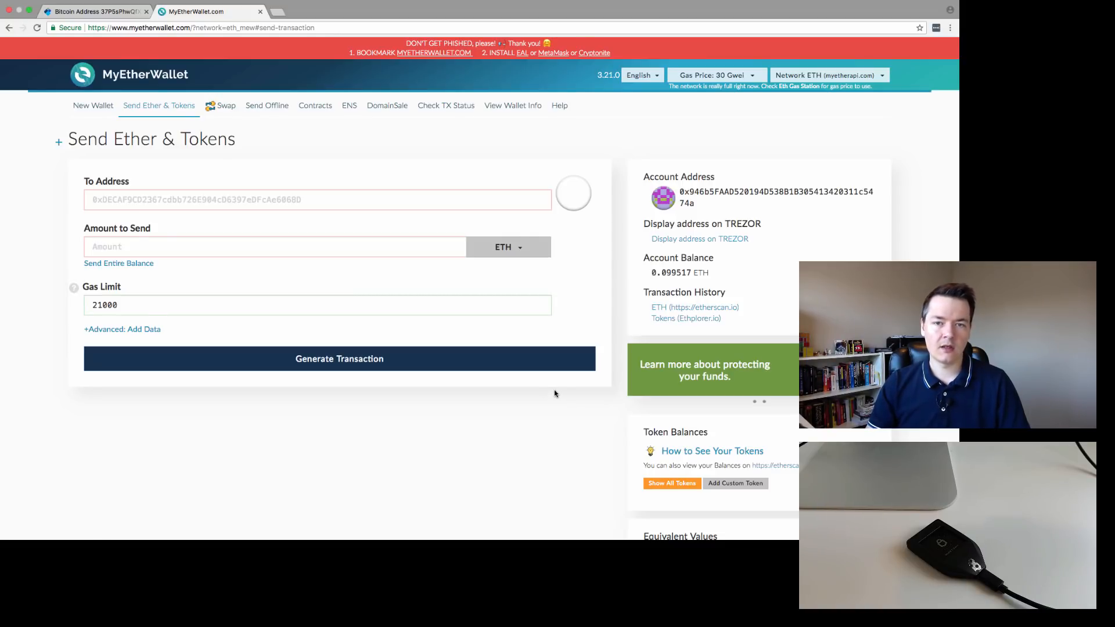
mouse_move(716, 238)
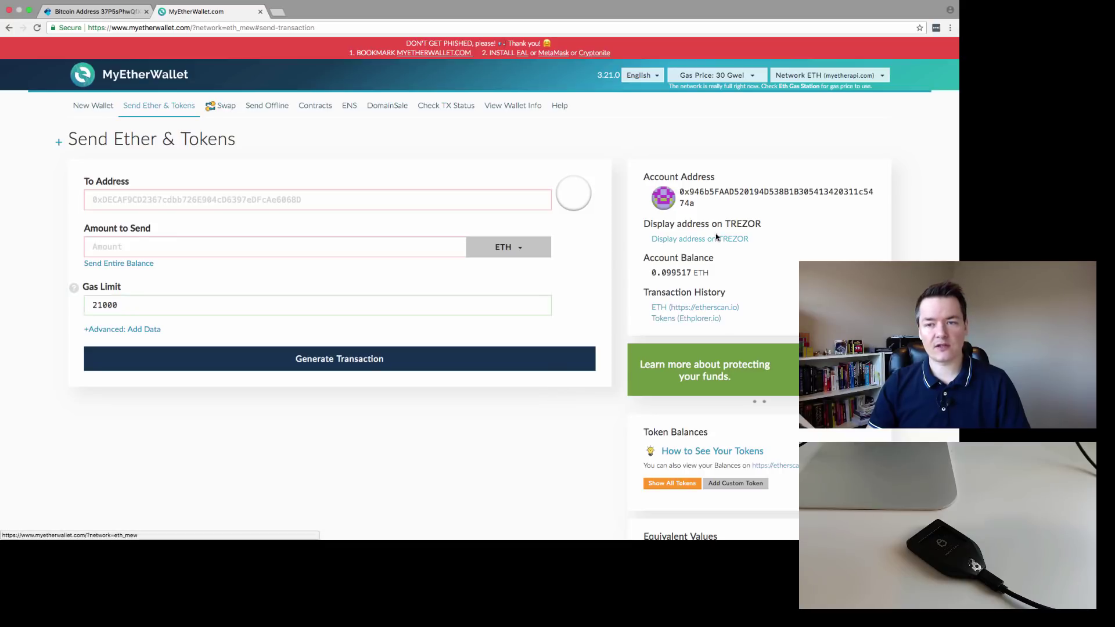
double_click(775, 197)
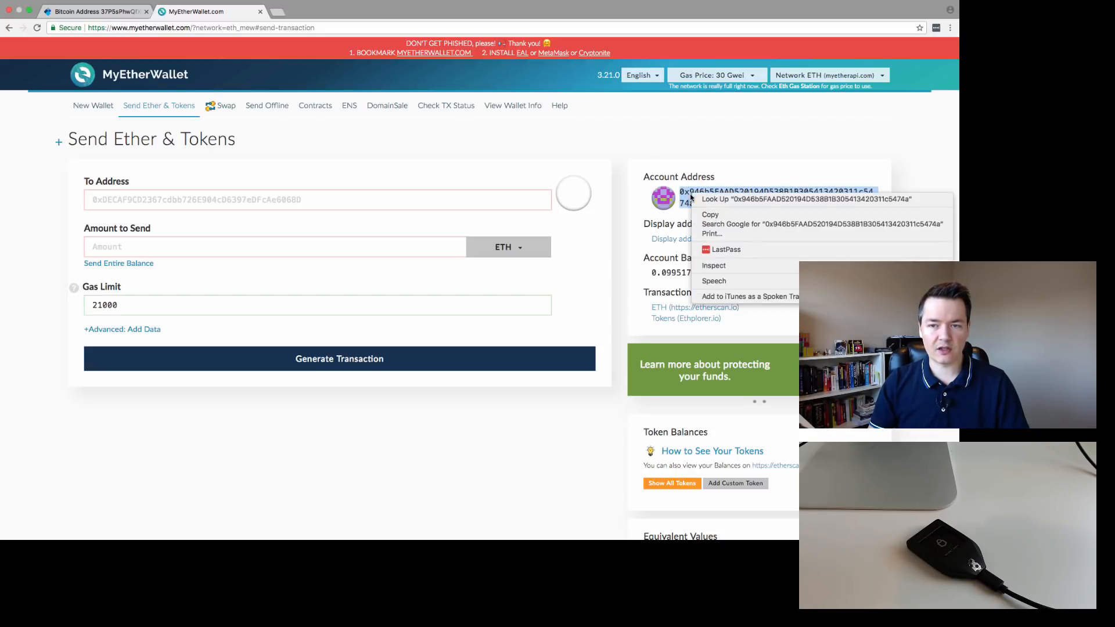
Search Google for 'ethereum explorer' in a new tab and open Etherscan's search box.
click(279, 16)
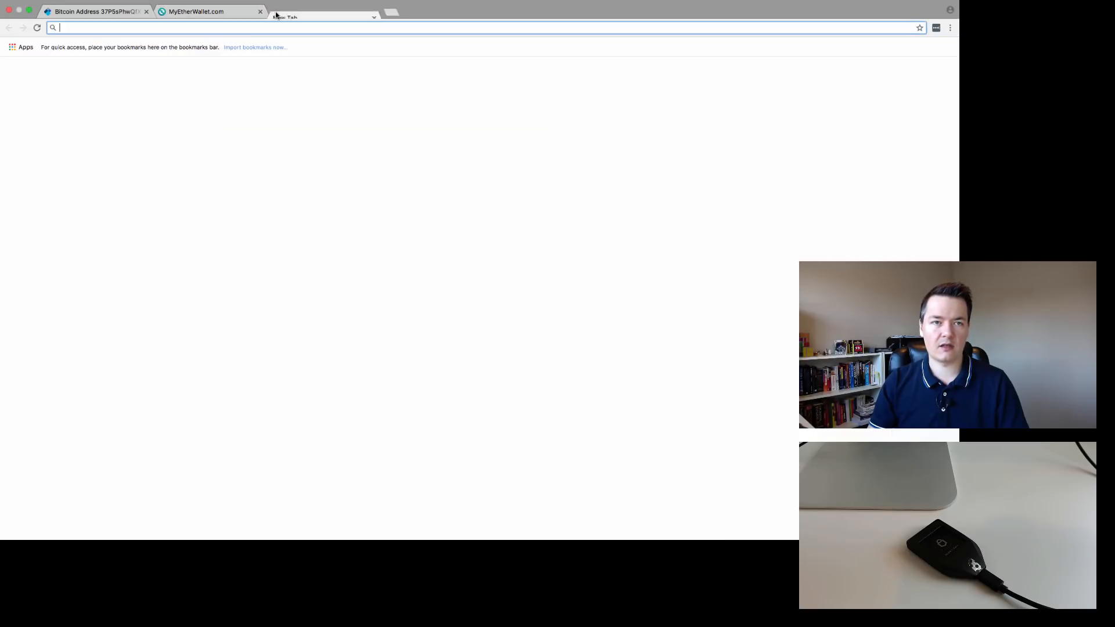
text(ethereum)
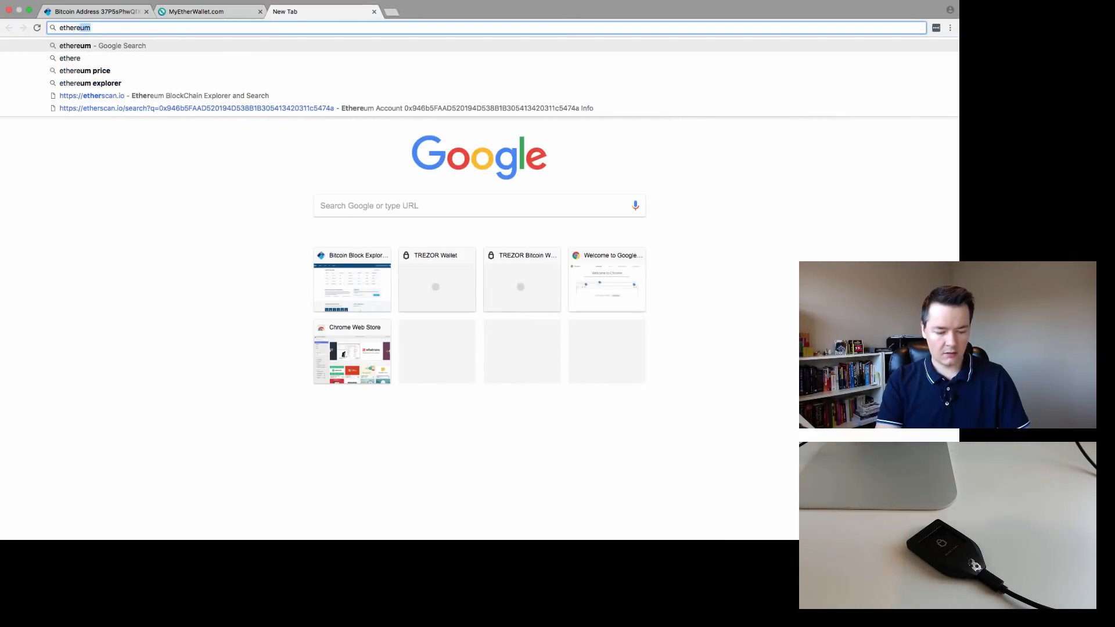
text(explorer)
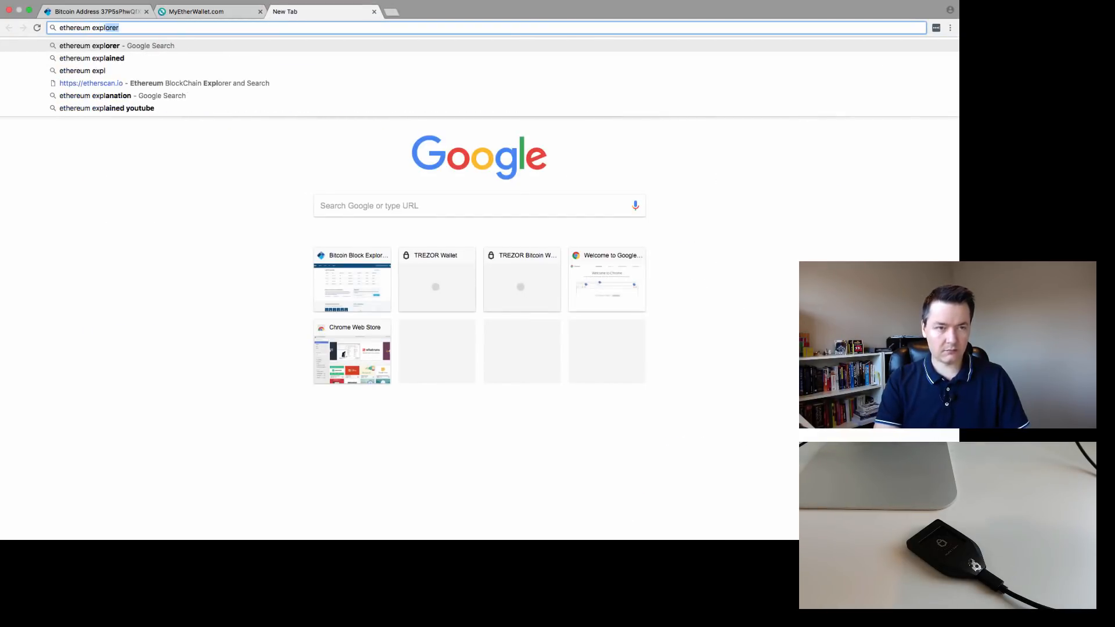
key(Return)
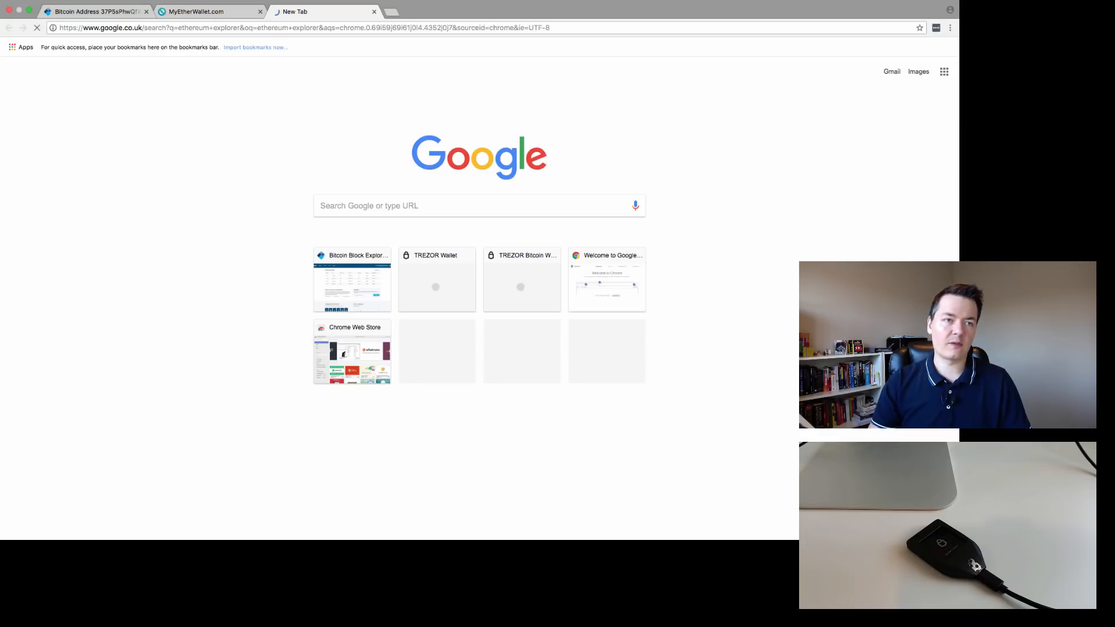
click(168, 129)
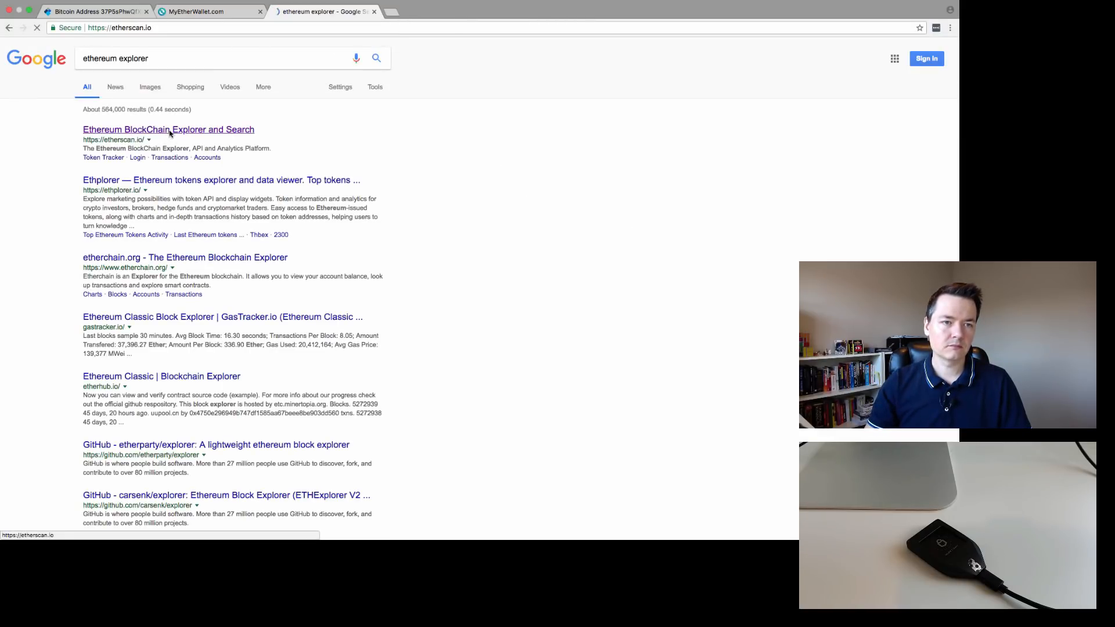
click(168, 130)
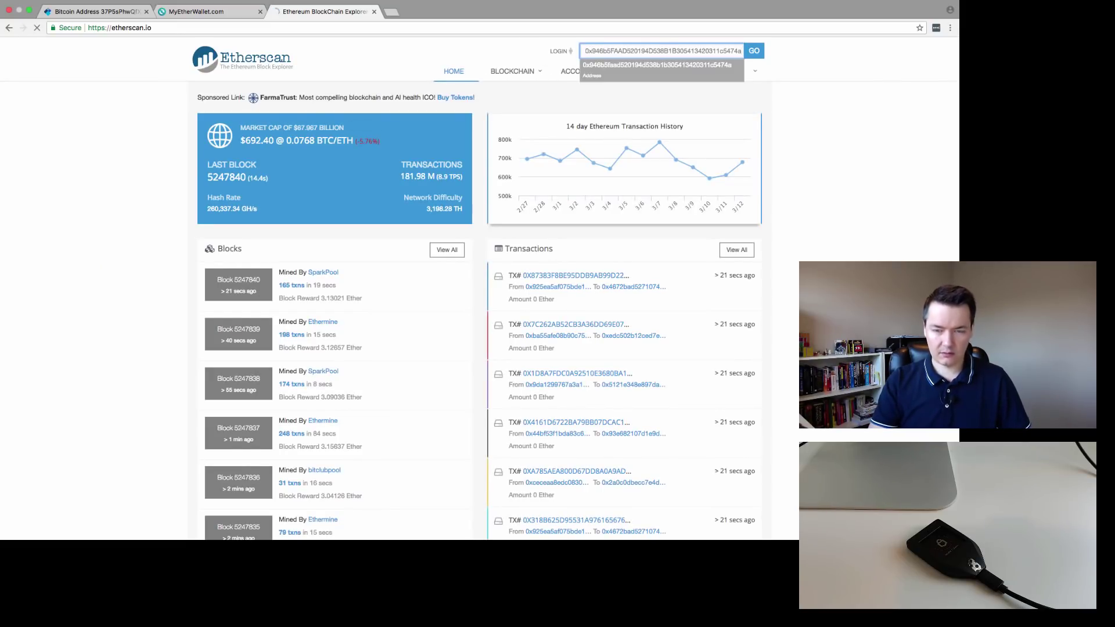
Look up the TREZOR address on Etherscan, then view and close its QR code.
click(754, 51)
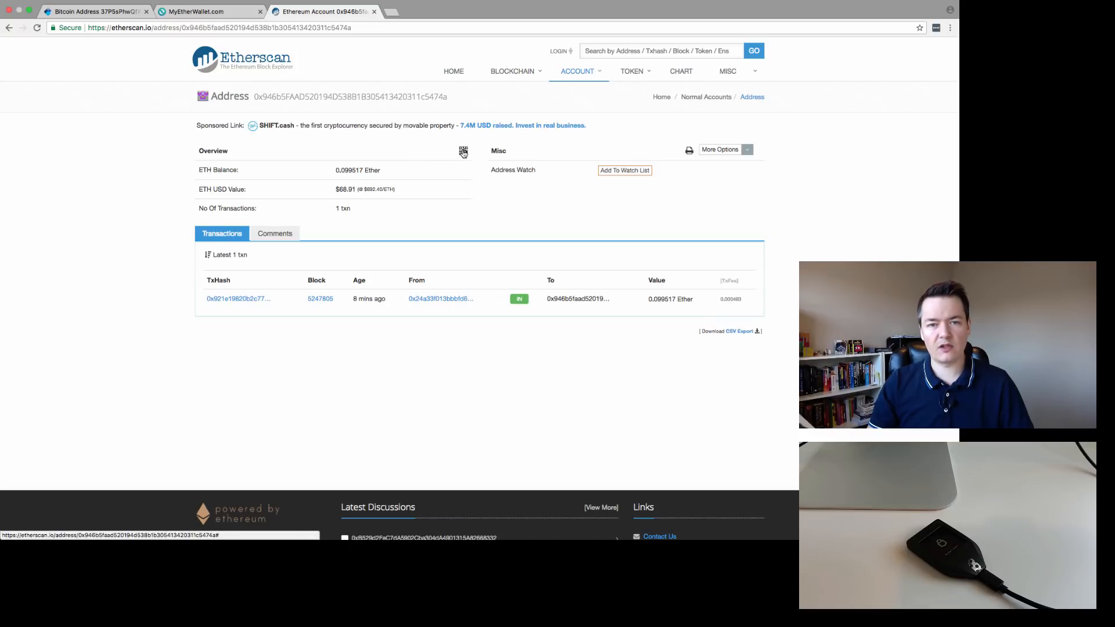
click(463, 151)
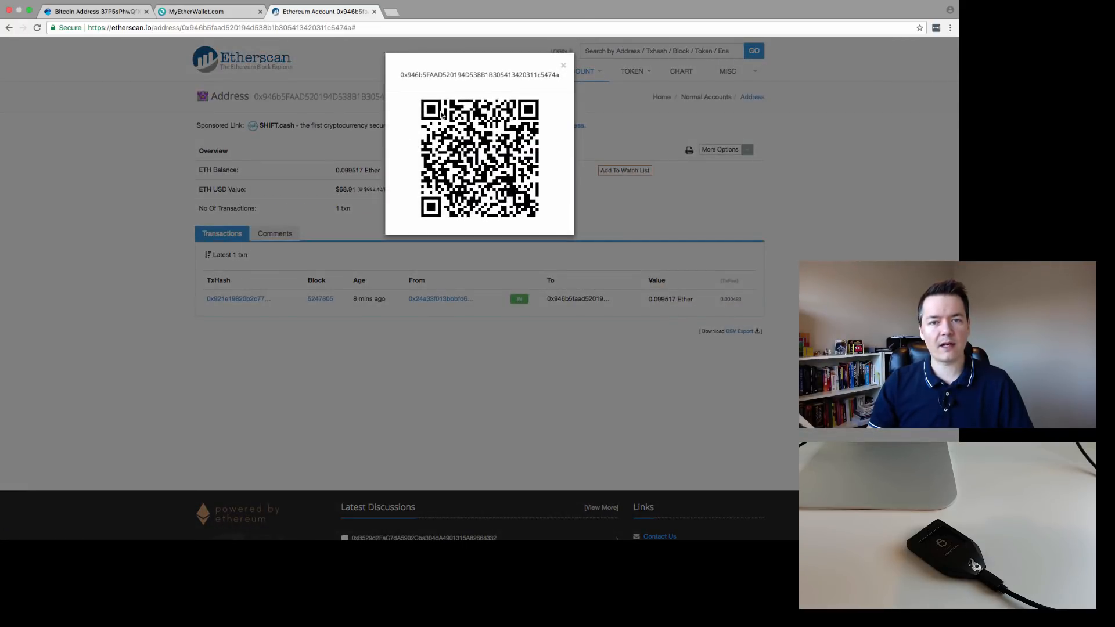
mouse_move(441, 115)
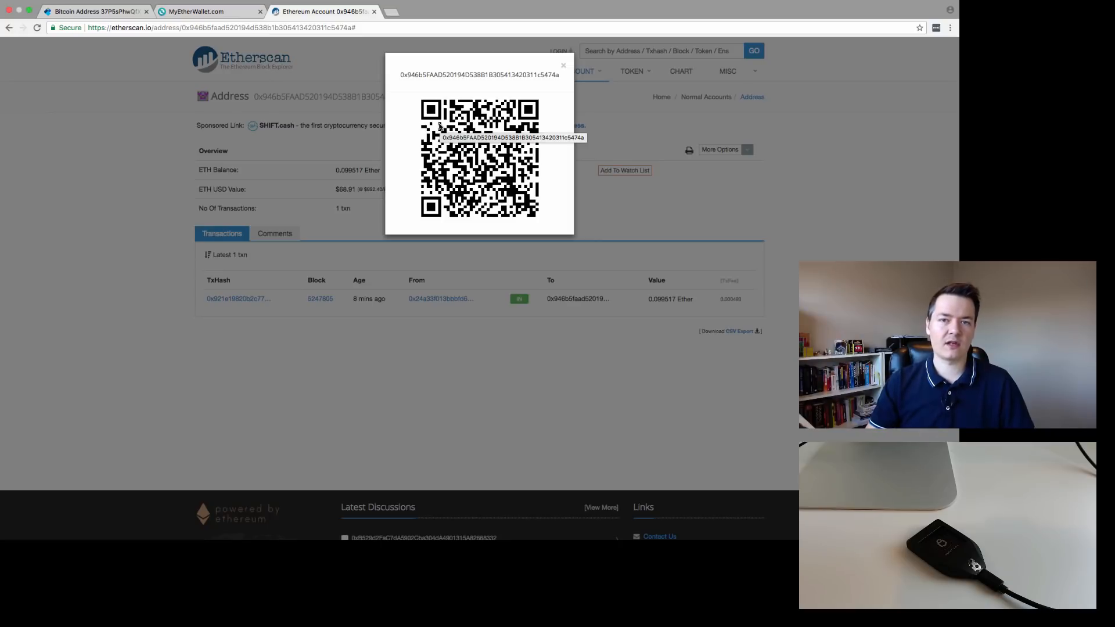
click(579, 70)
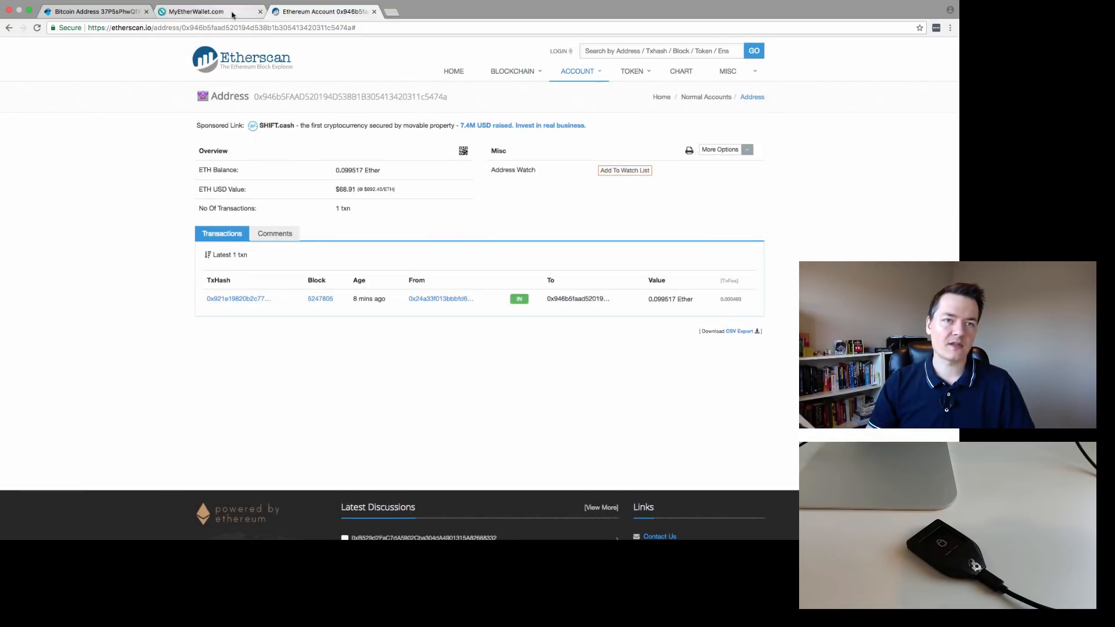
click(207, 12)
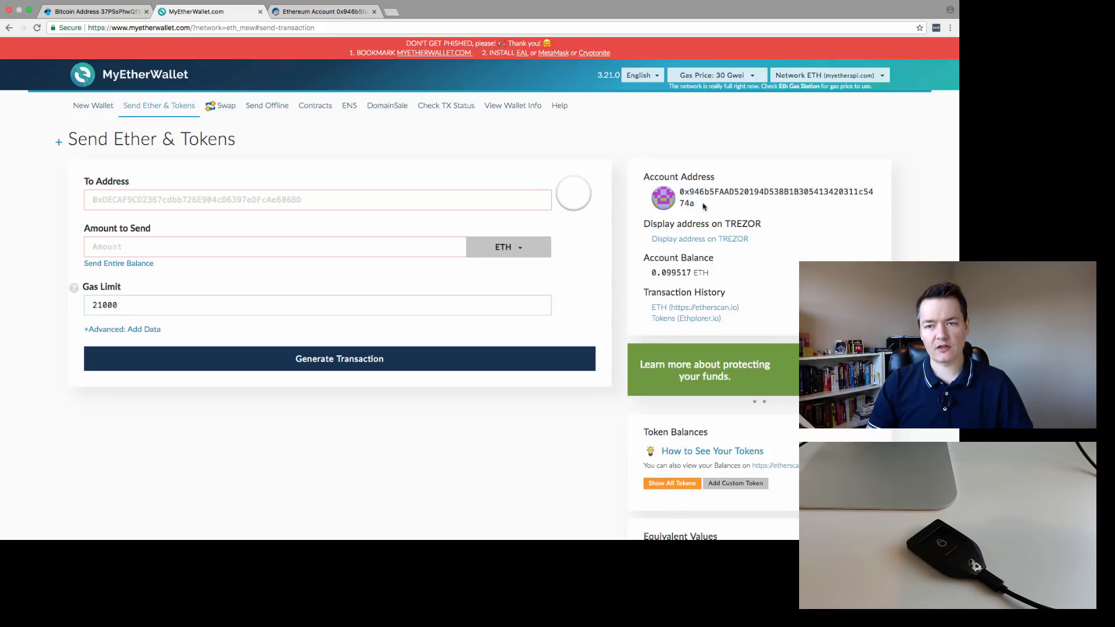
mouse_move(765, 202)
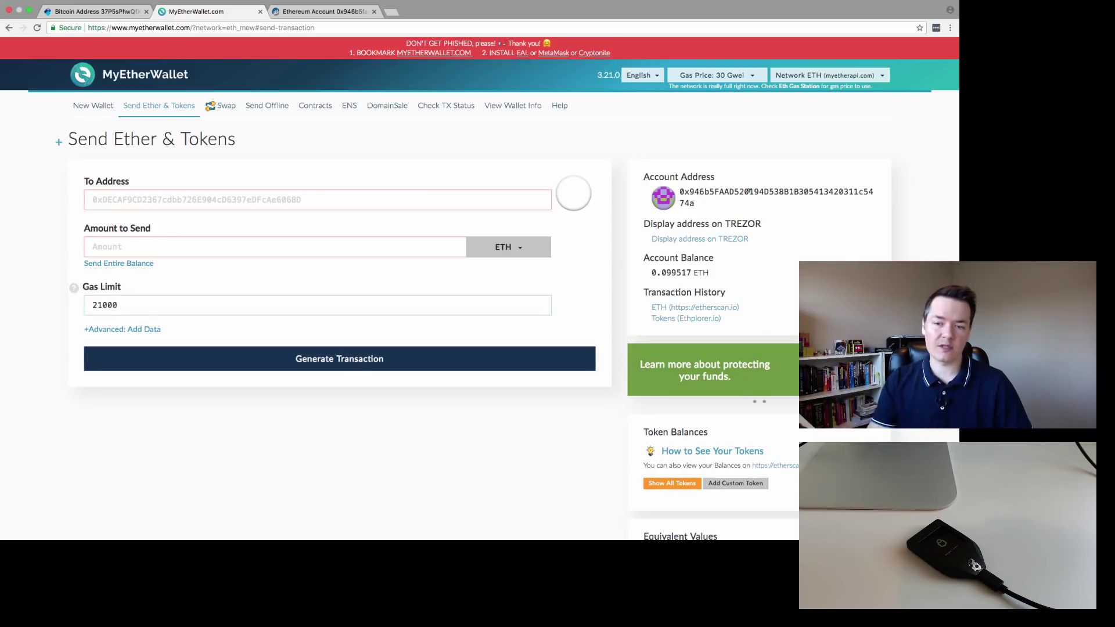
mouse_move(700, 238)
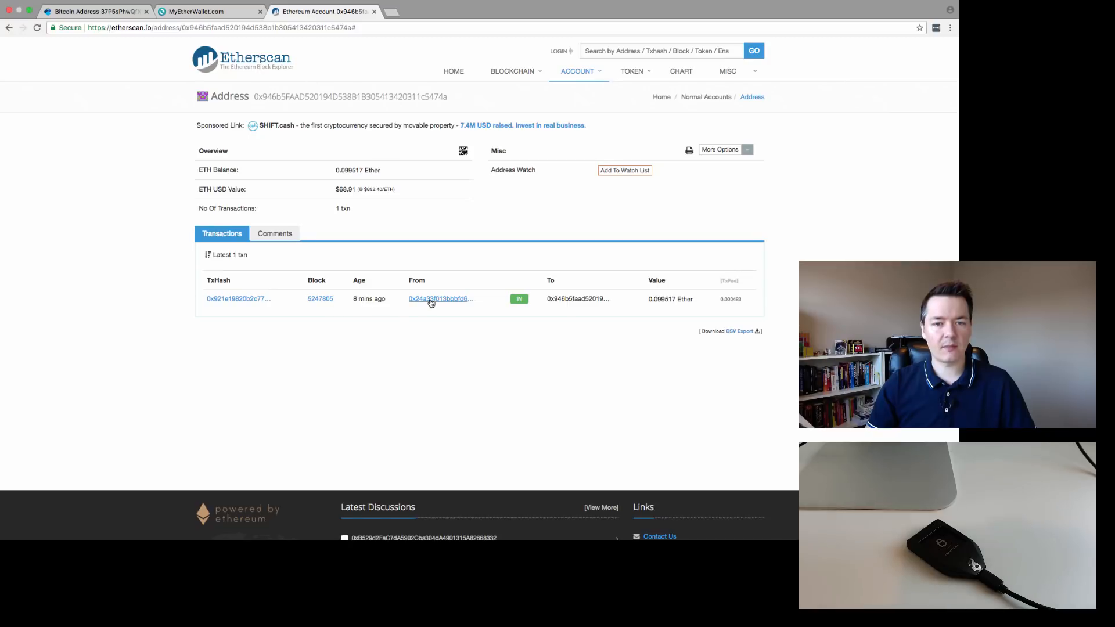
Open the sending address's Etherscan page, then switch back to the MyEtherWallet tab.
click(439, 298)
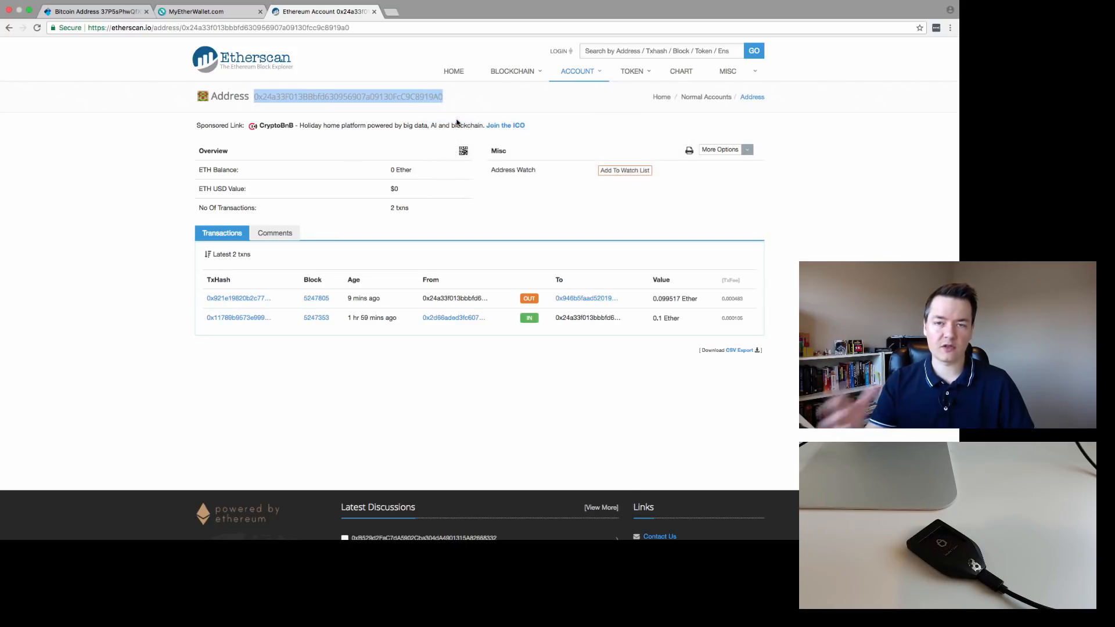
click(206, 11)
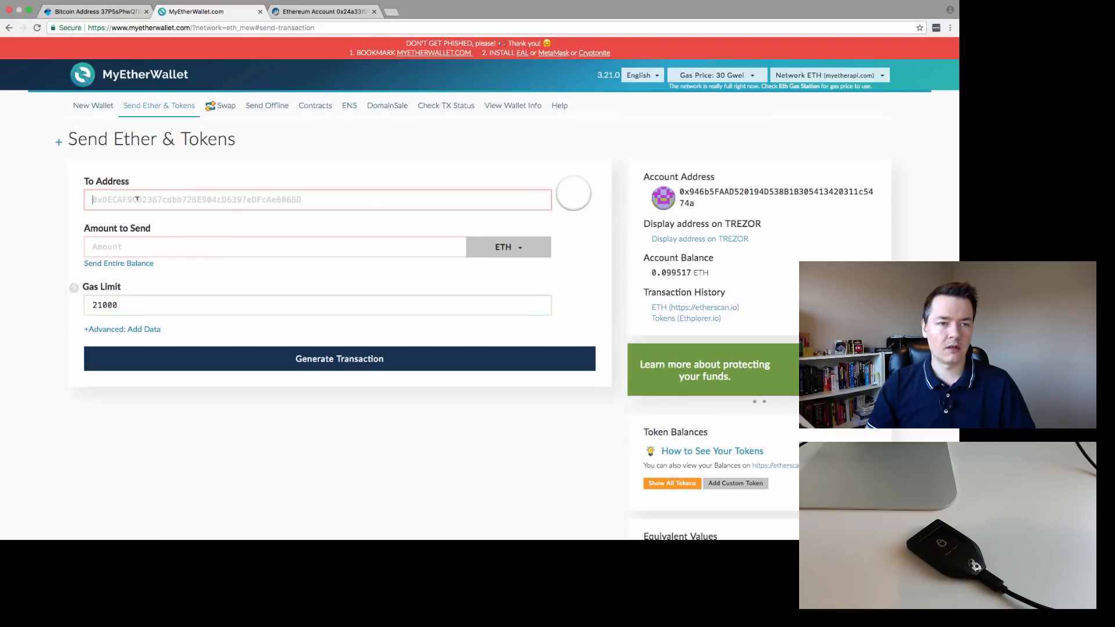
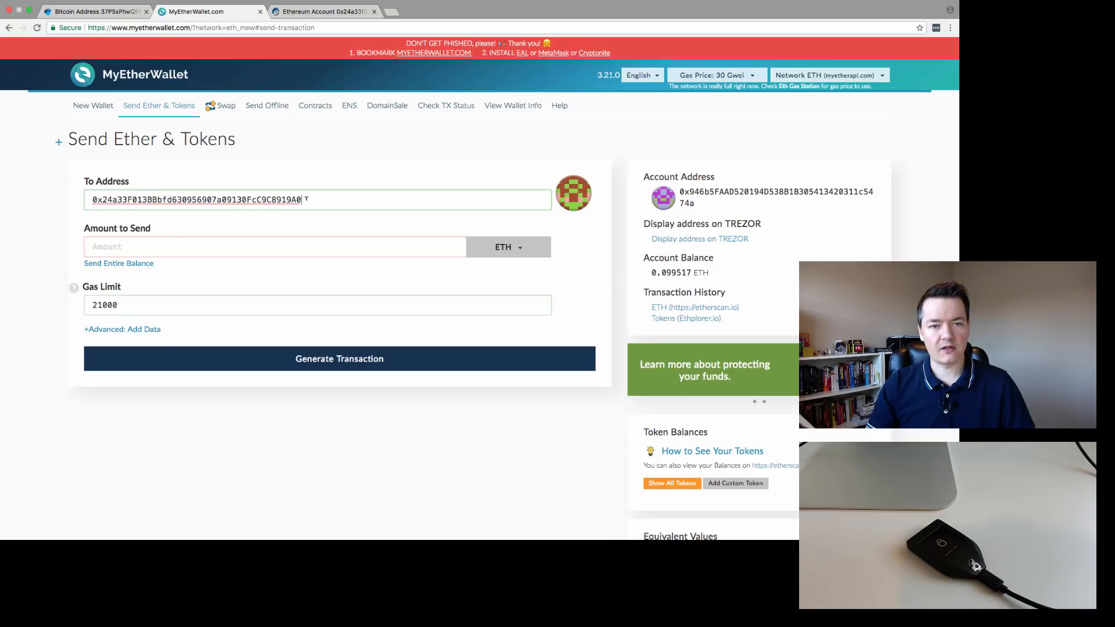
click(275, 246)
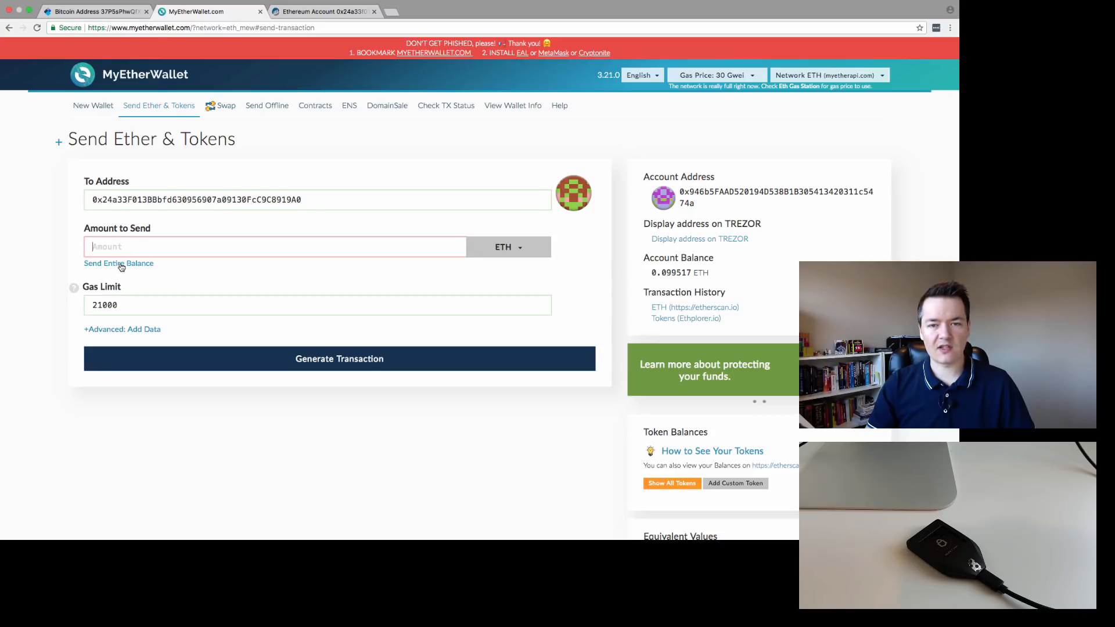
click(119, 263)
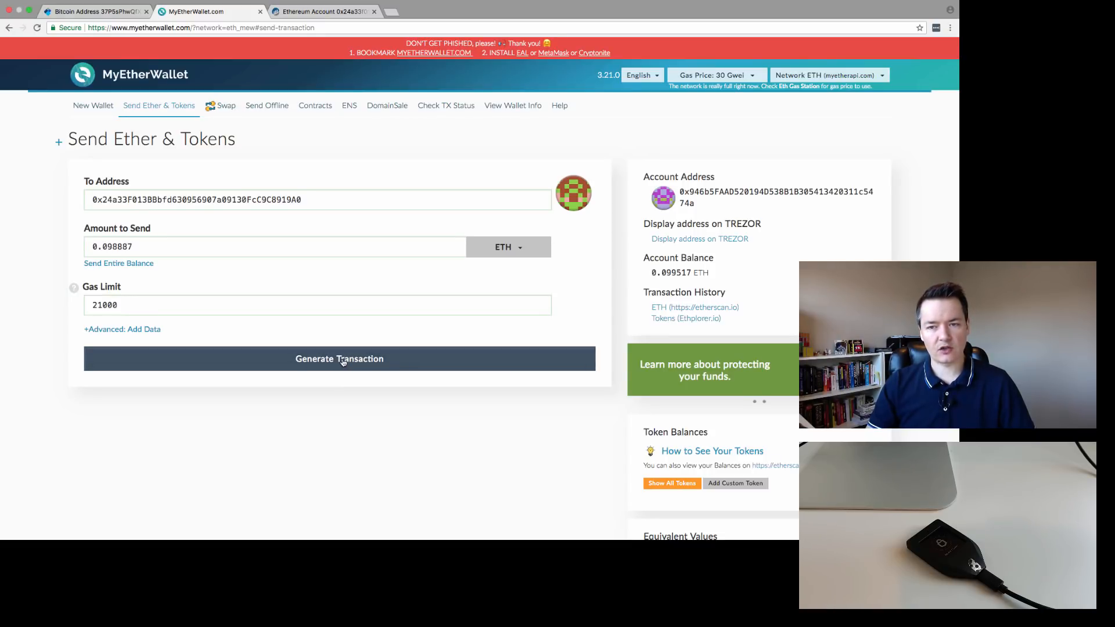
click(339, 358)
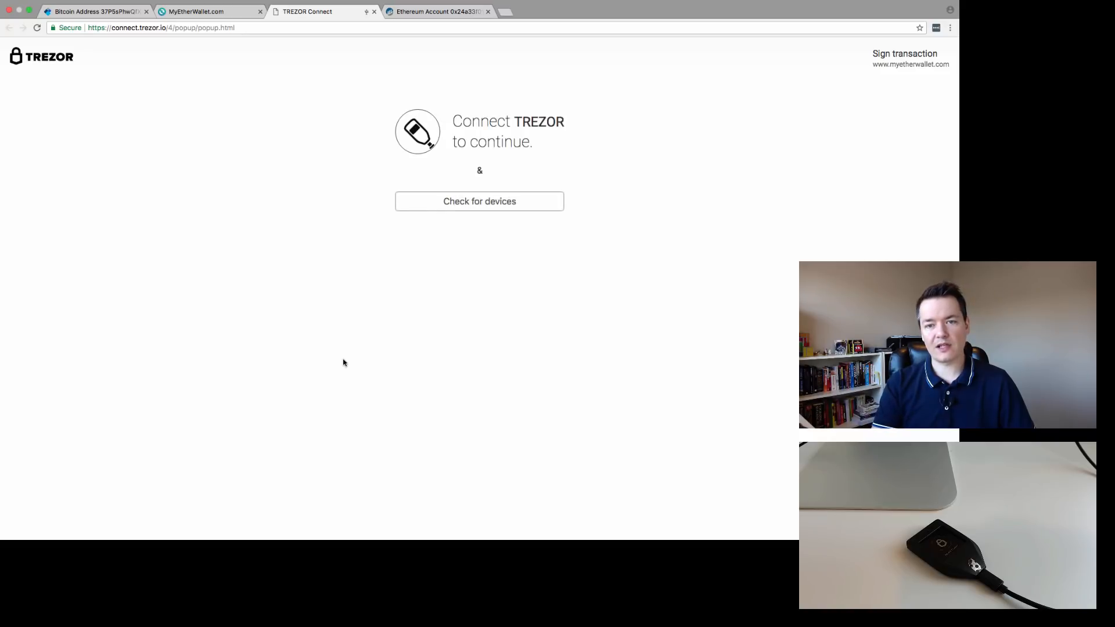
Detect the connected TREZOR and confirm the transaction on the device to sign it.
click(479, 202)
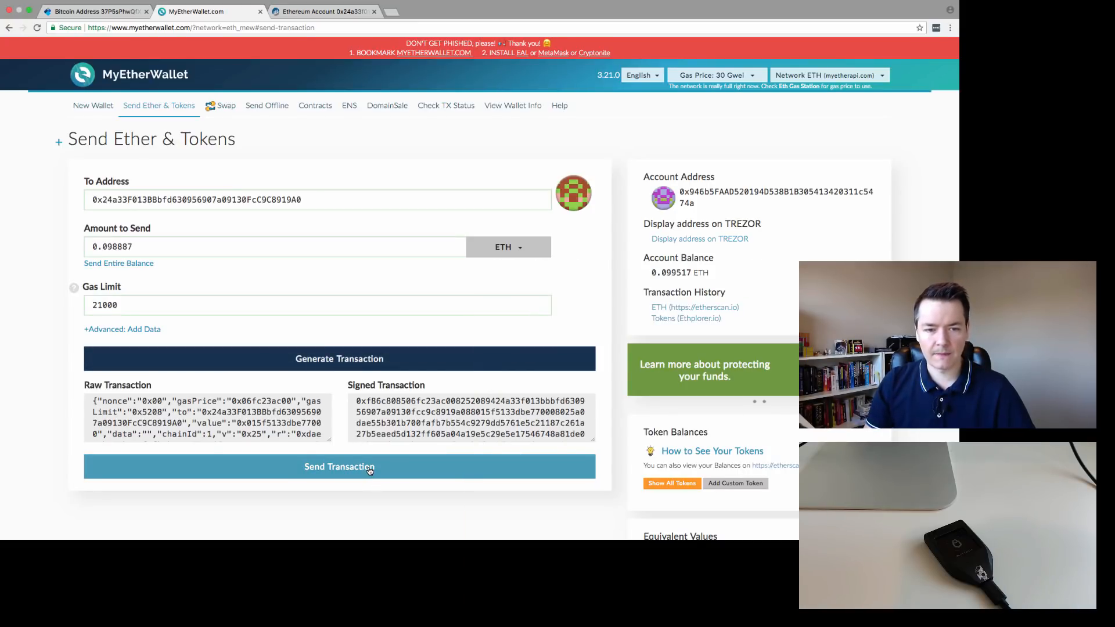
Broadcast the signed 0.098887 ETH transaction, confirming 'Yes, I am sure! Make transaction.'.
click(339, 466)
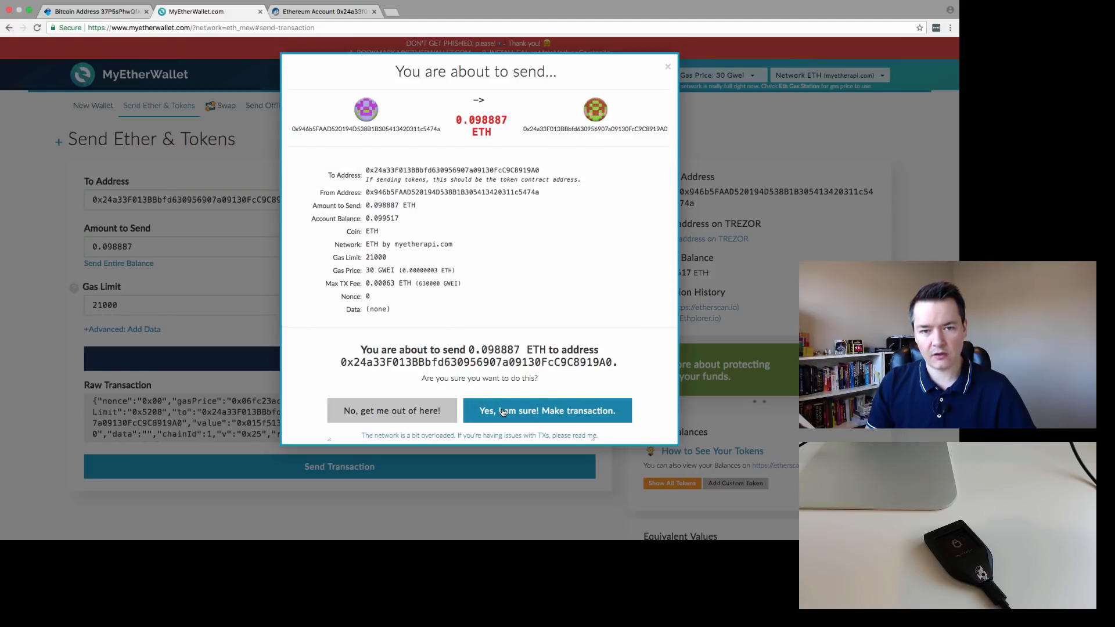
click(545, 410)
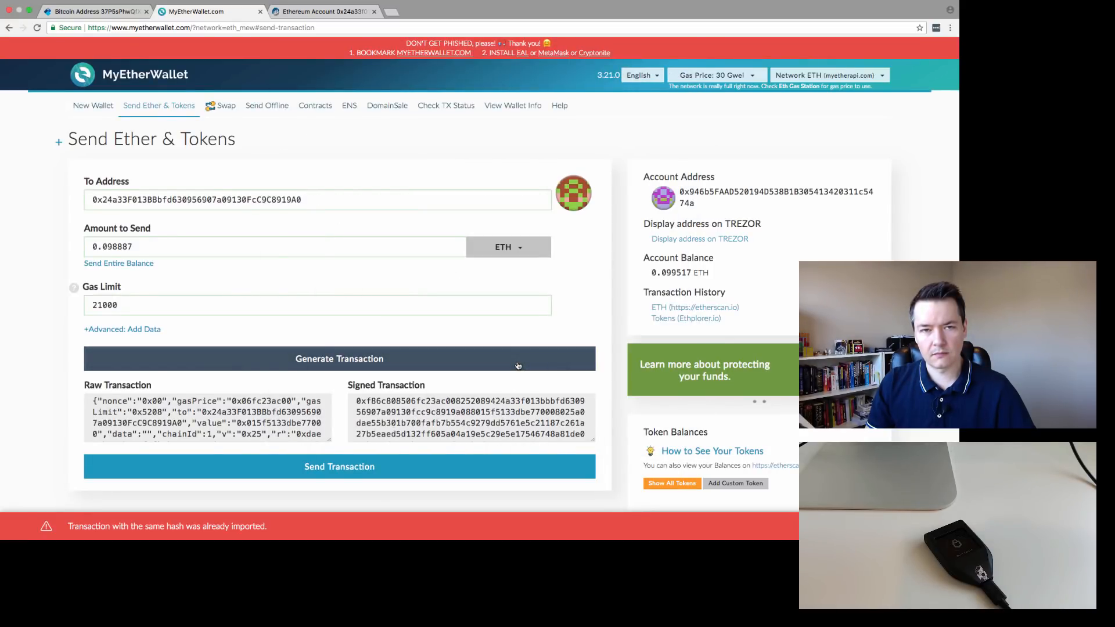
scroll(down, 3)
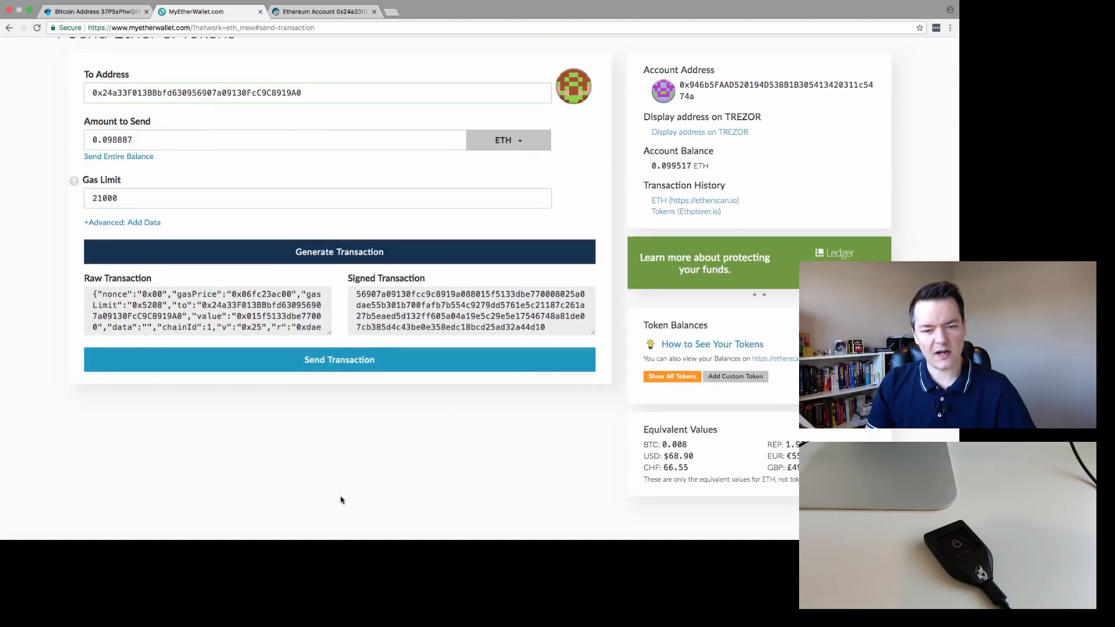
mouse_move(300, 528)
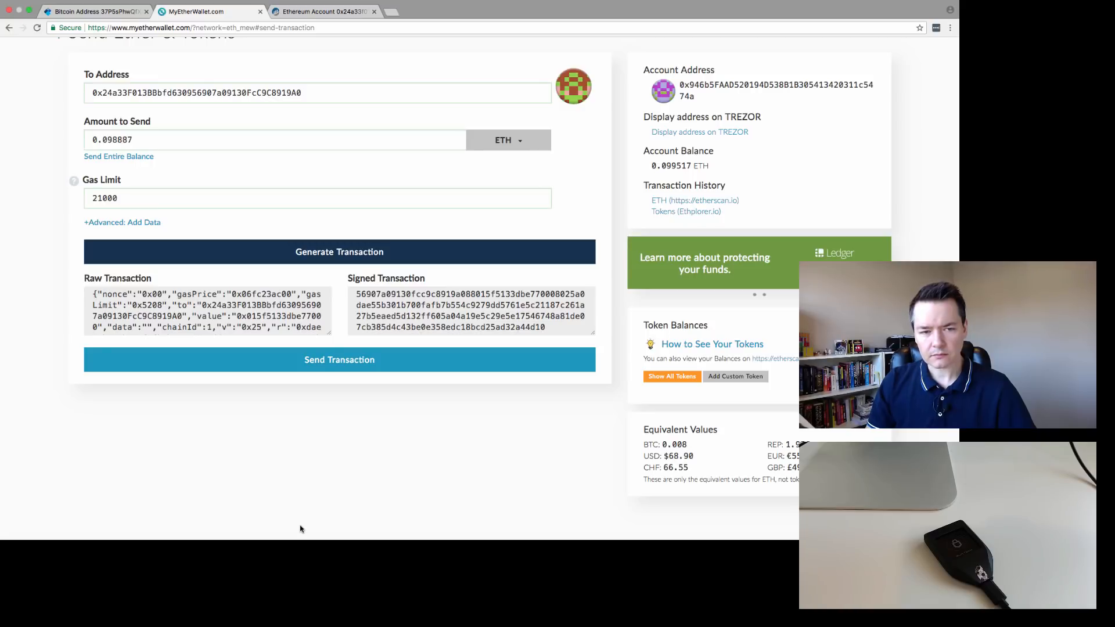
mouse_move(280, 528)
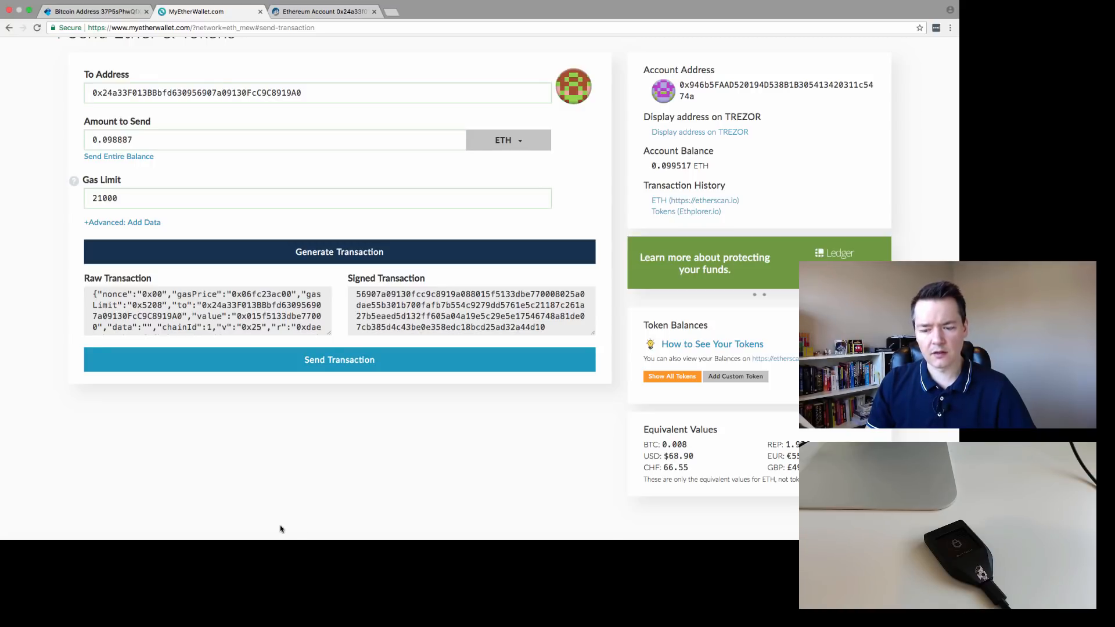
mouse_move(288, 528)
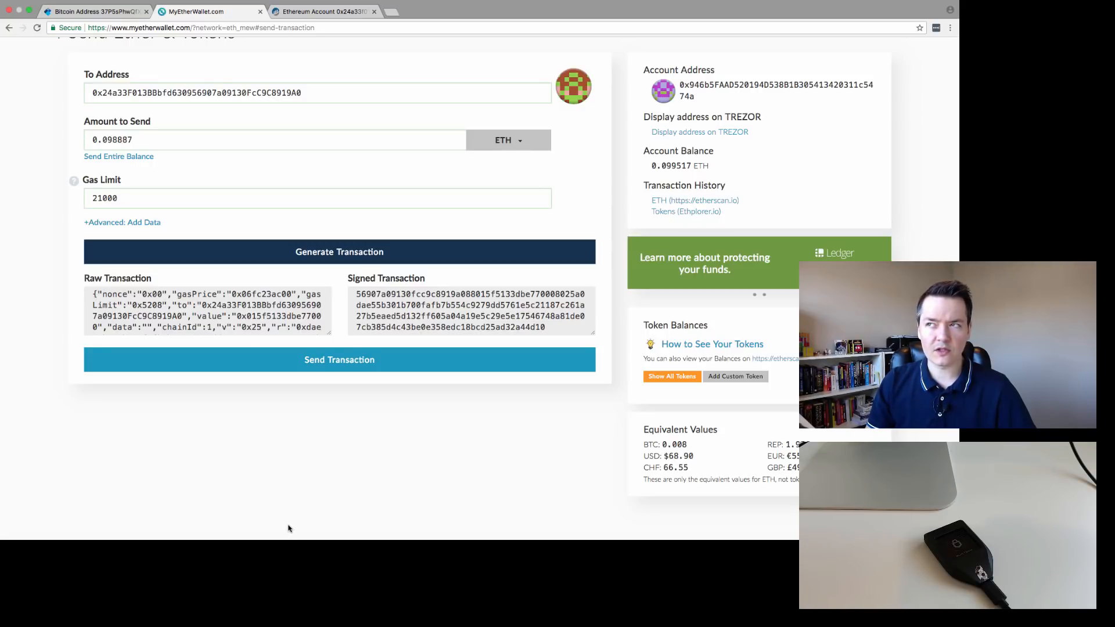
mouse_move(384, 405)
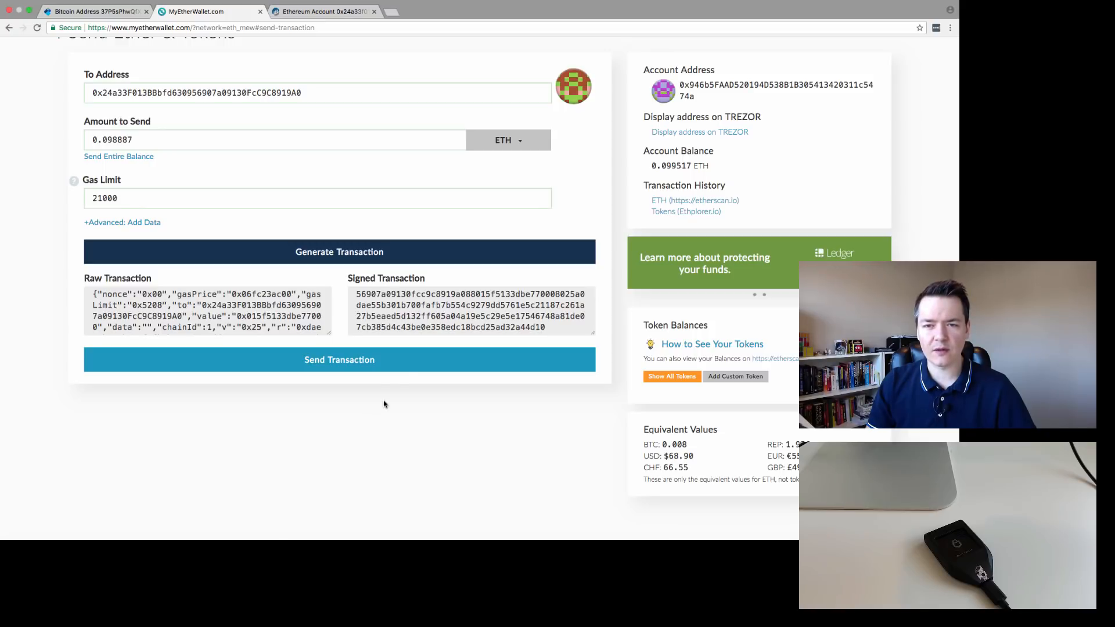
mouse_move(415, 390)
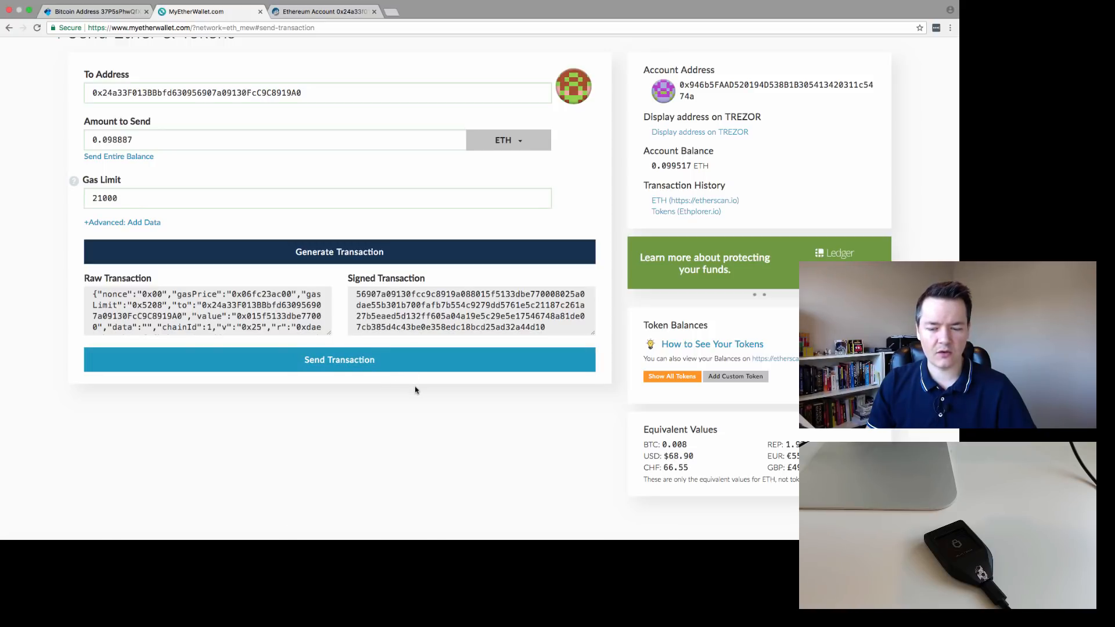
scroll(up, 3)
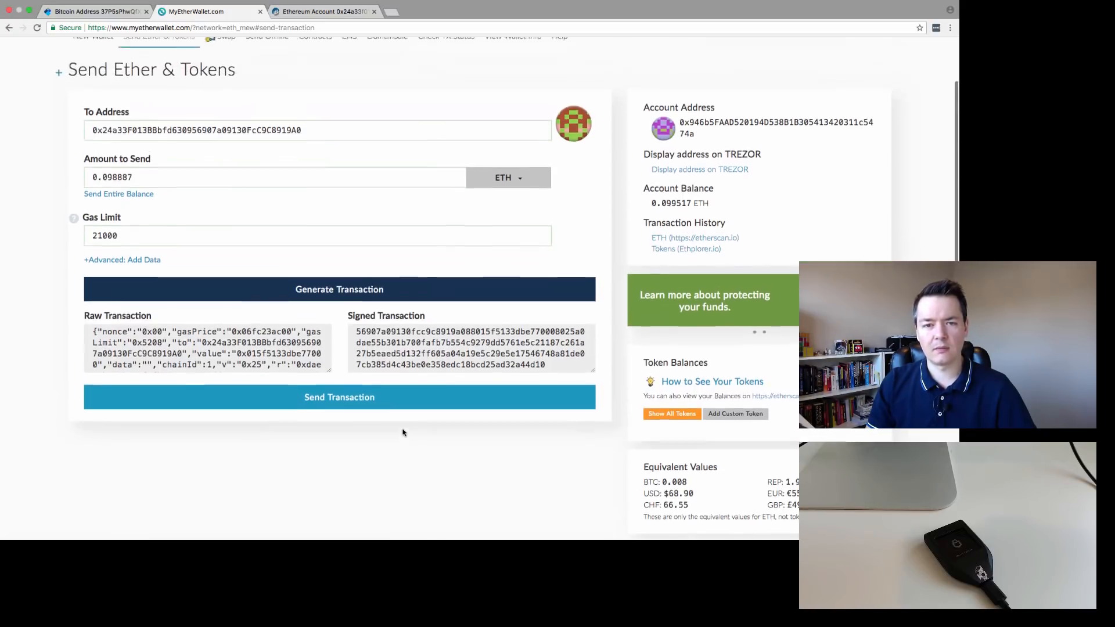
scroll(up, 3)
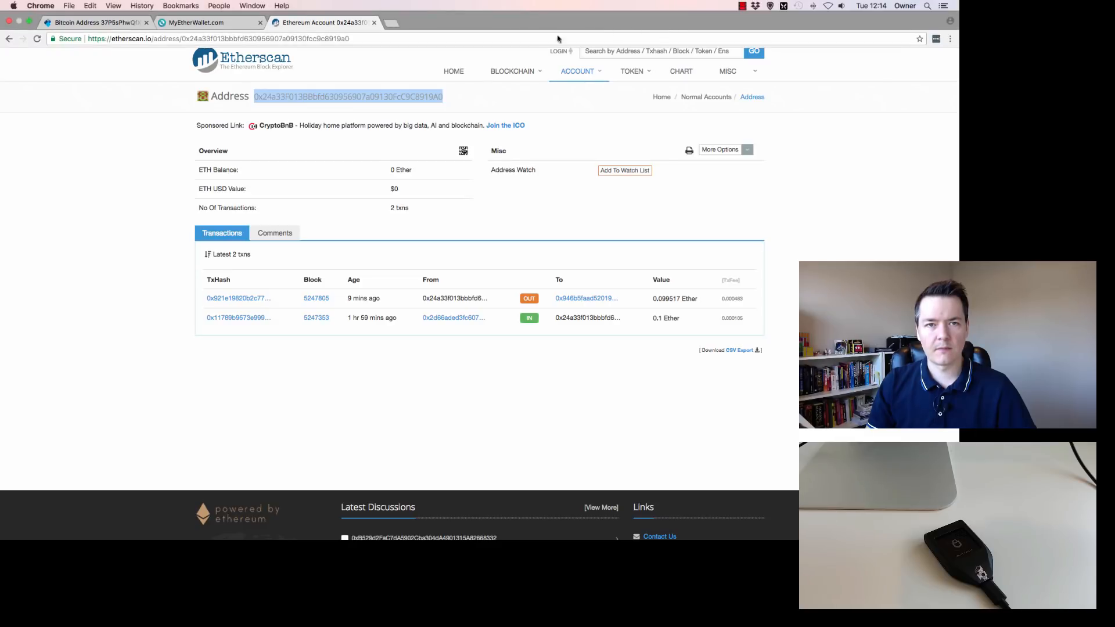
Reload the recipient's Etherscan page, then view the sender's page showing the pending 0.098887 Ether transfer.
click(38, 39)
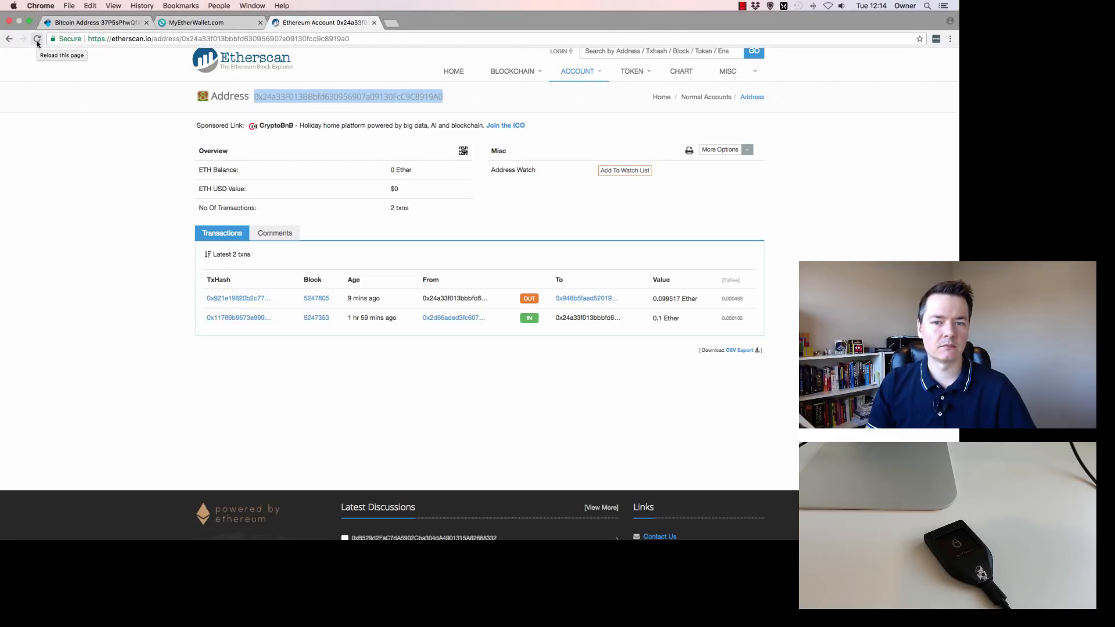
click(37, 38)
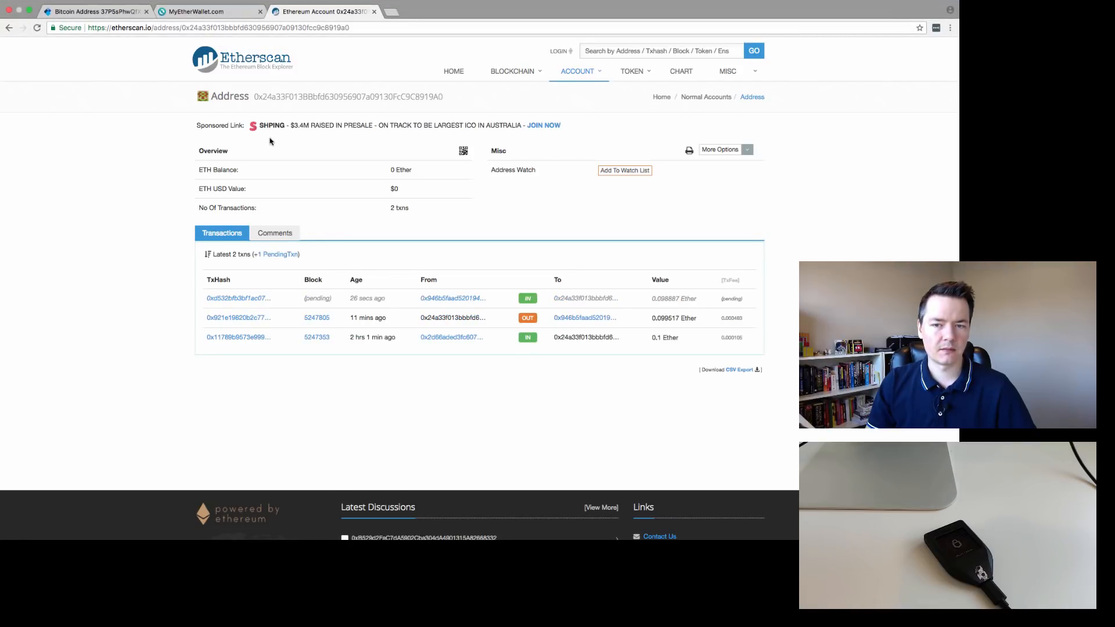
mouse_move(453, 298)
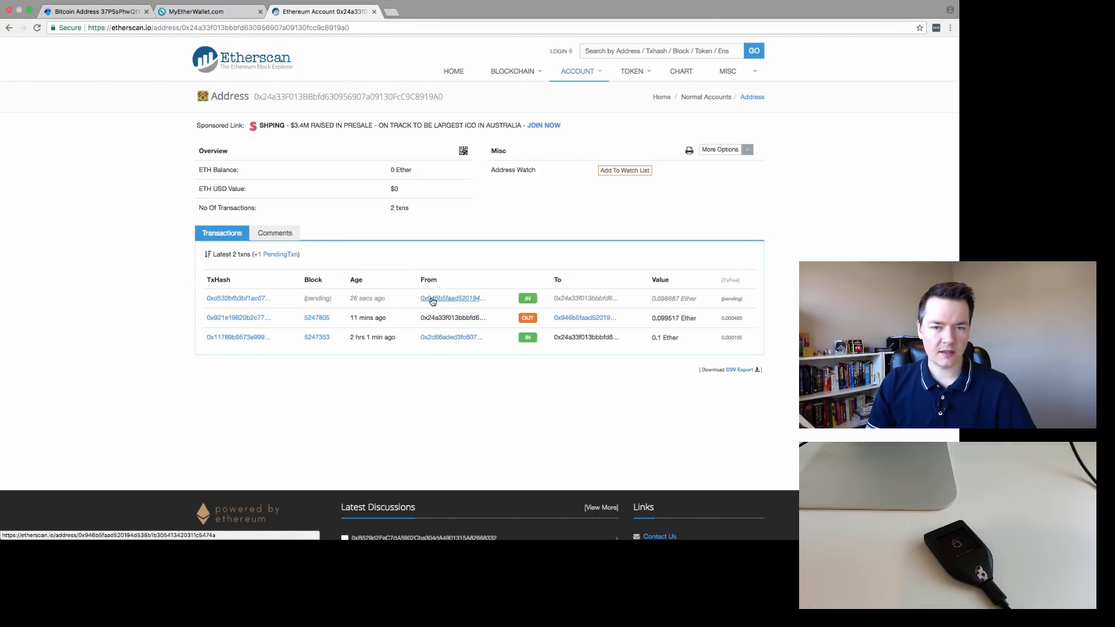
click(450, 298)
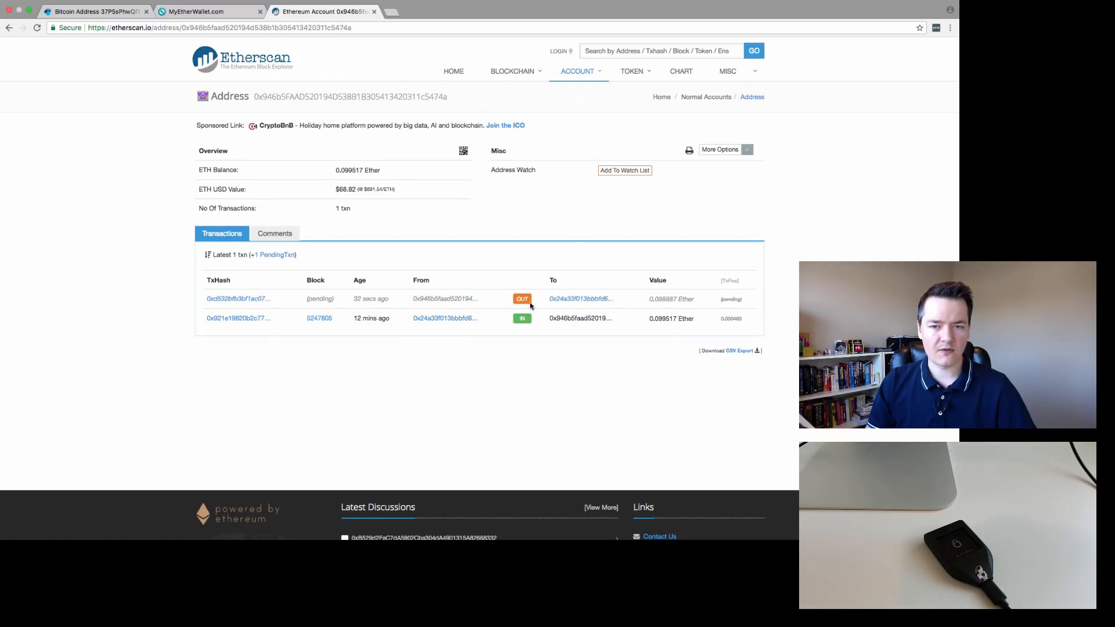
mouse_move(582, 298)
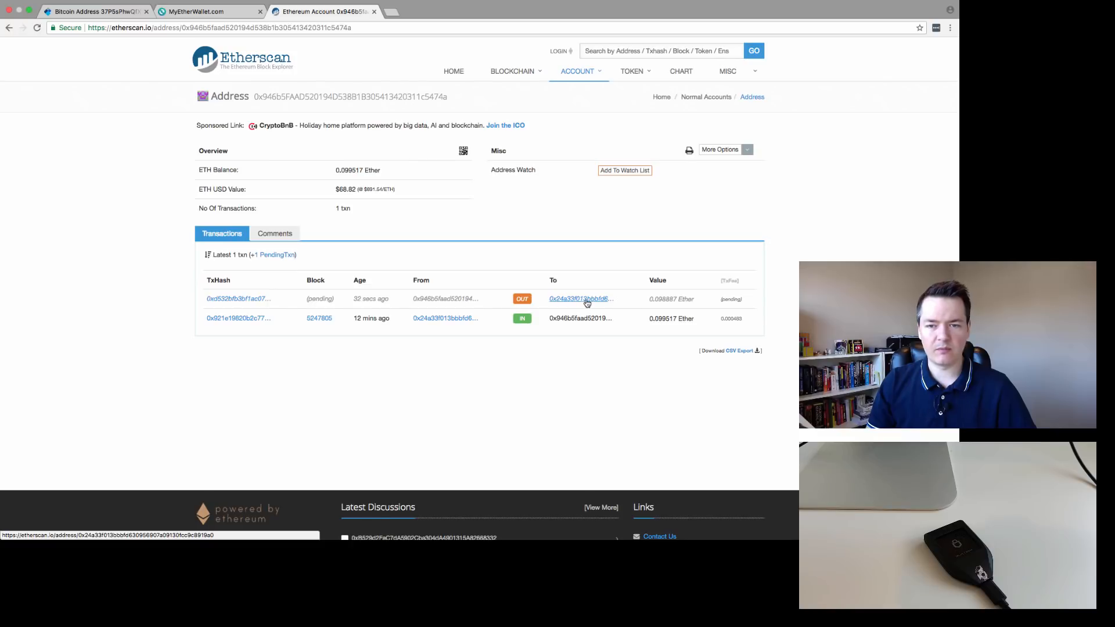
mouse_move(488, 243)
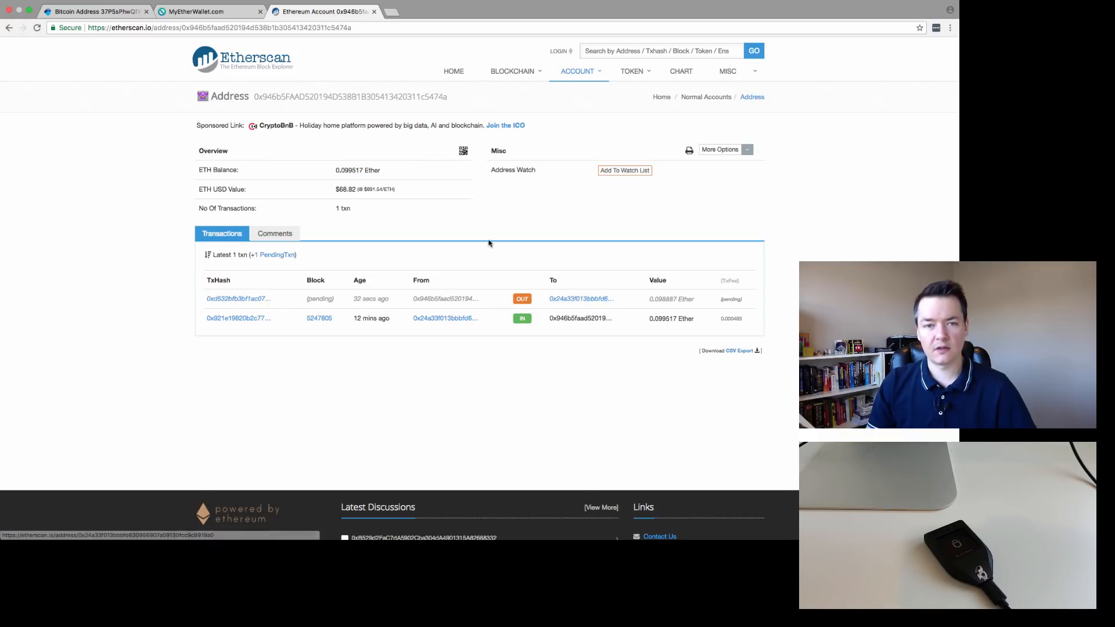
click(206, 11)
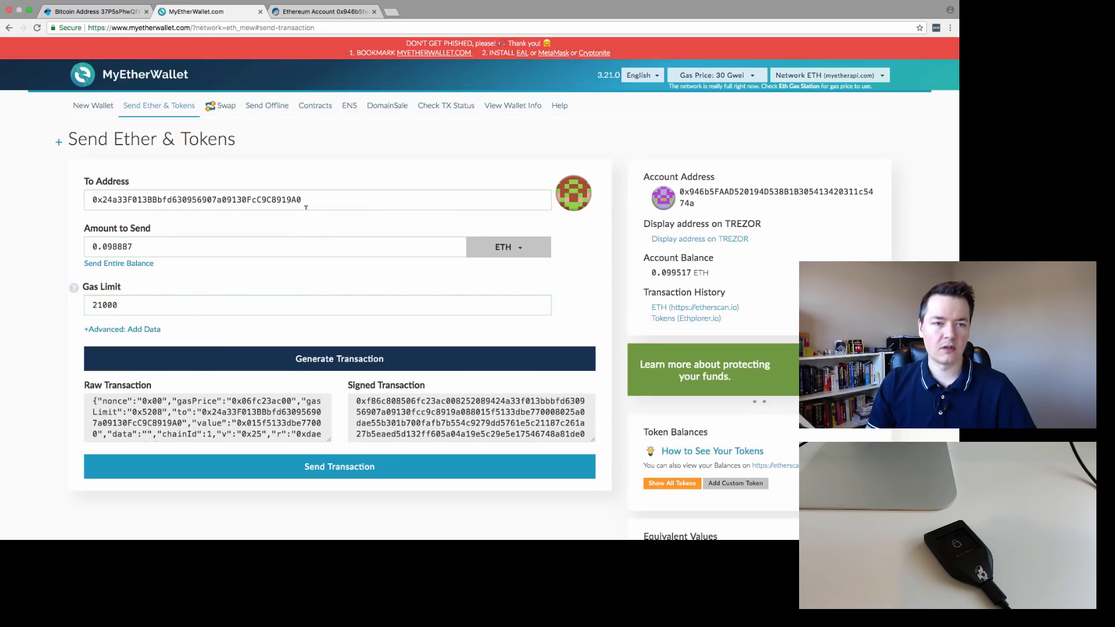
mouse_move(487, 156)
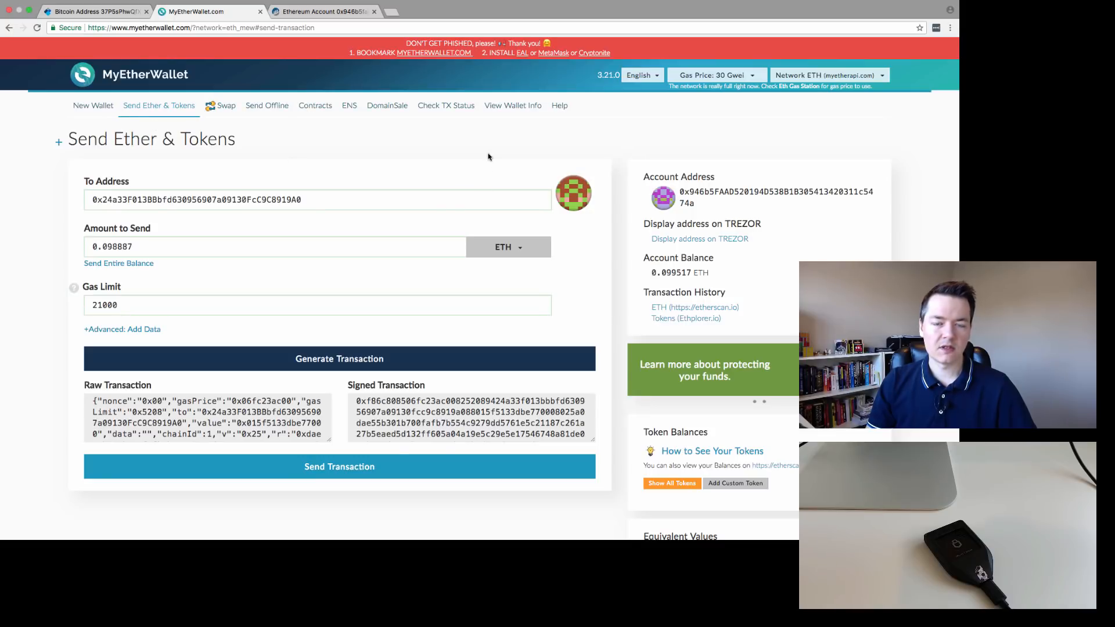